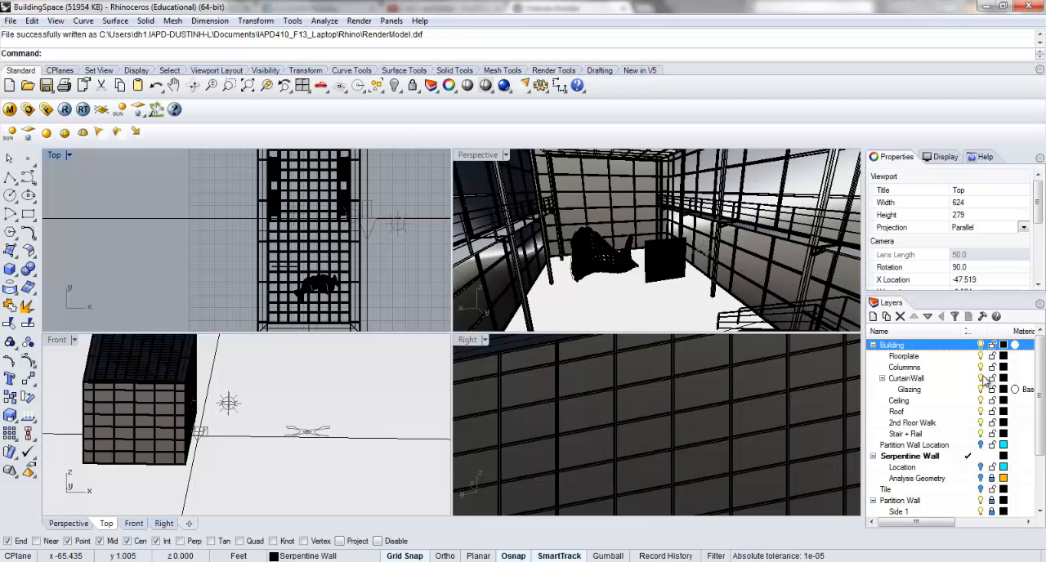
pyautogui.moveTo(963, 459)
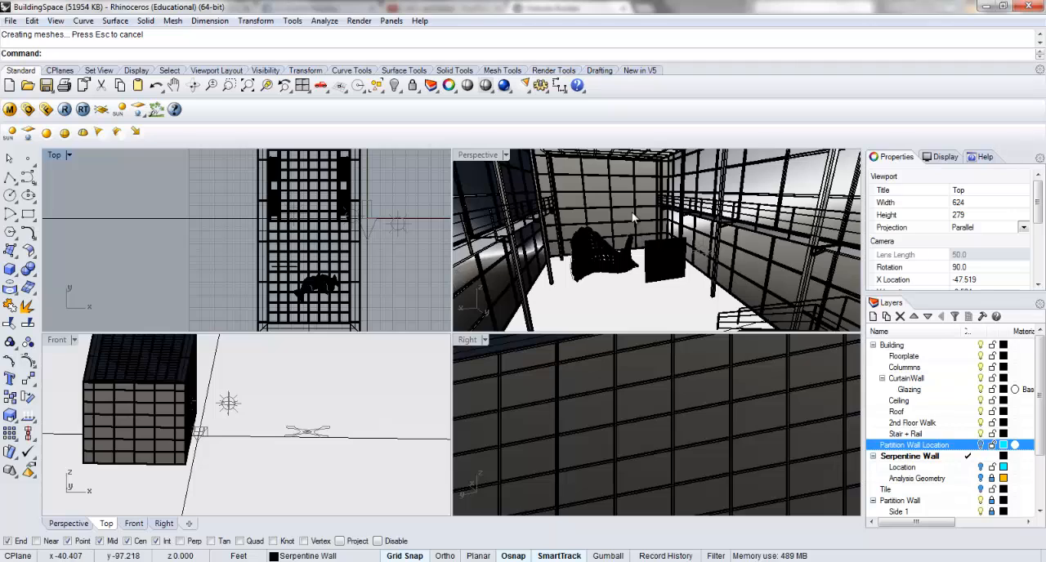
pyautogui.moveTo(925, 484)
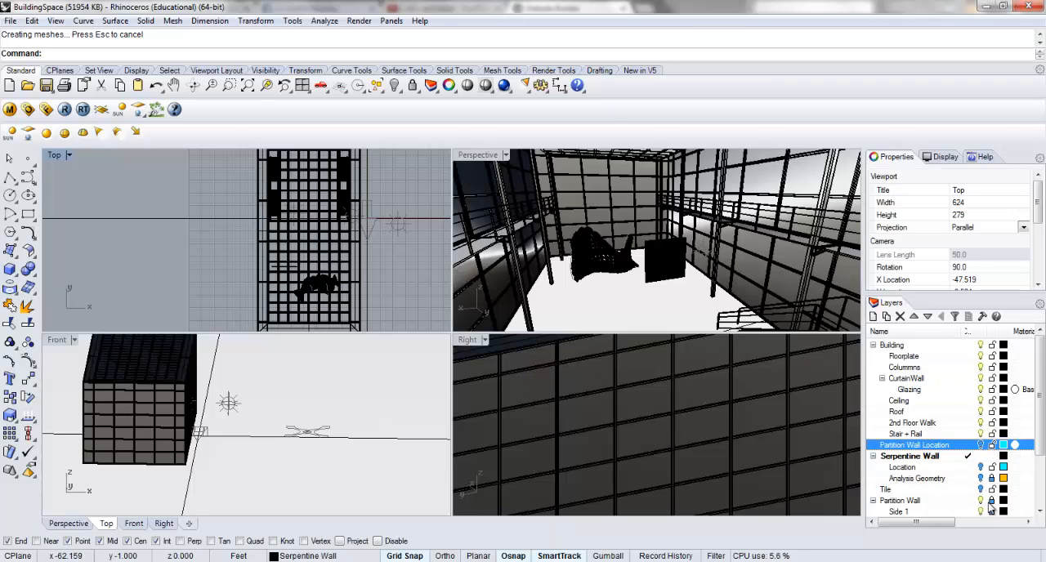
# - Select all objects on the Partition Wall layer in Rhino
pyautogui.click(899, 499)
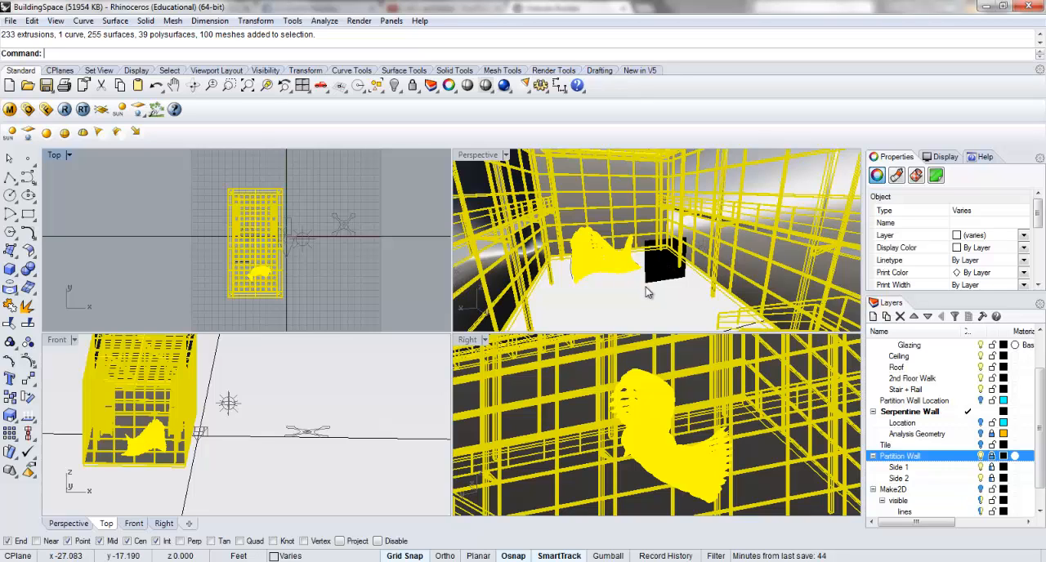
# - Export the selection as AutoCAD DXF, replacing the existing RenderModel.dxf
pyautogui.write('Export')
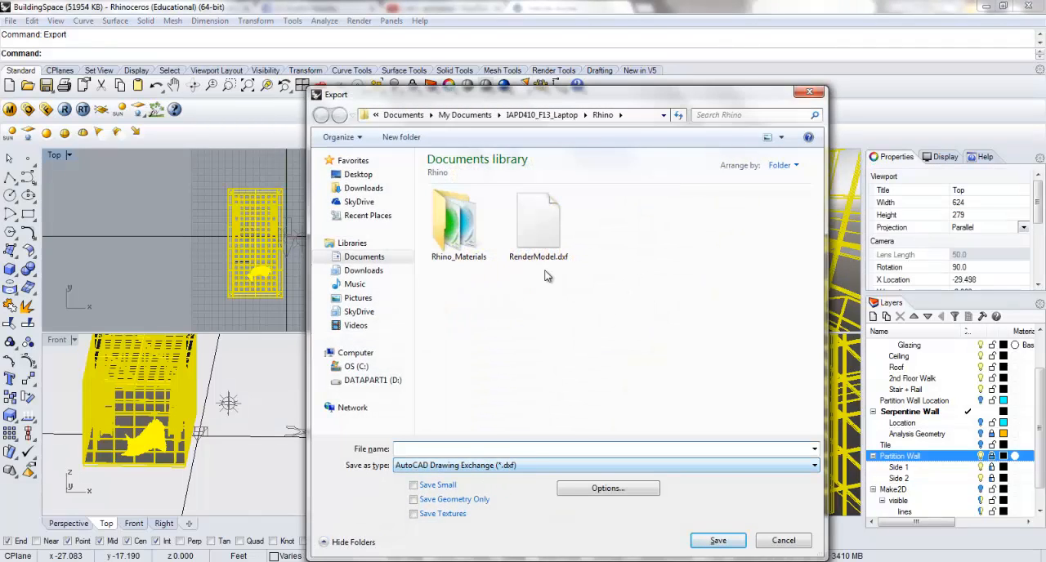
pyautogui.click(538, 220)
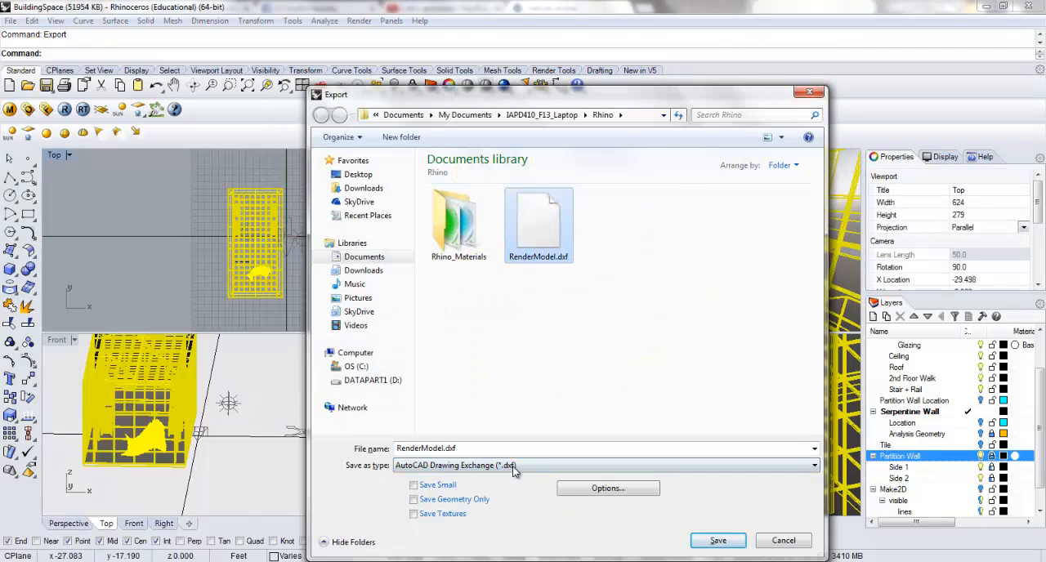
pyautogui.click(718, 539)
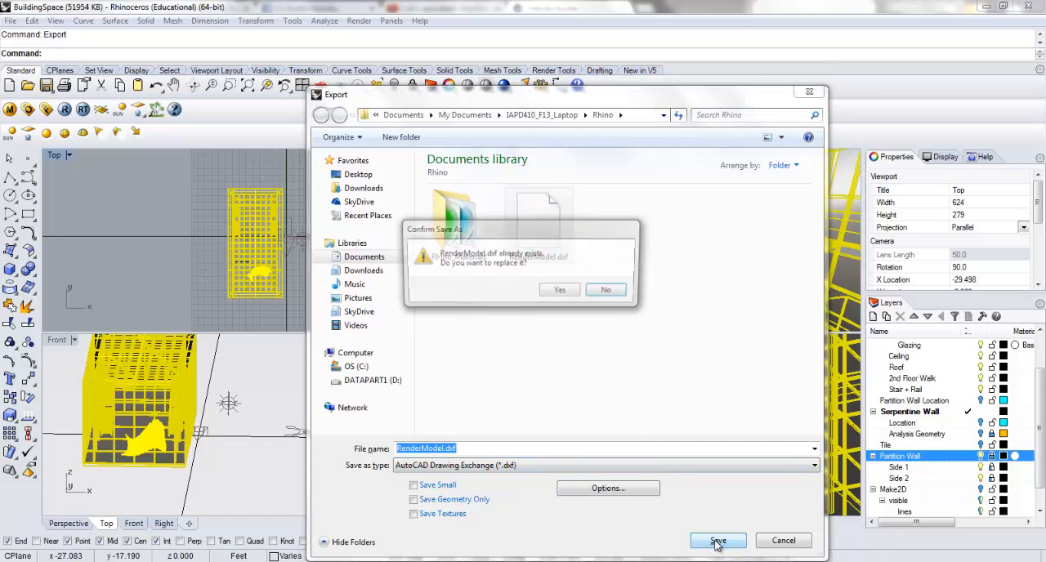
pyautogui.click(559, 291)
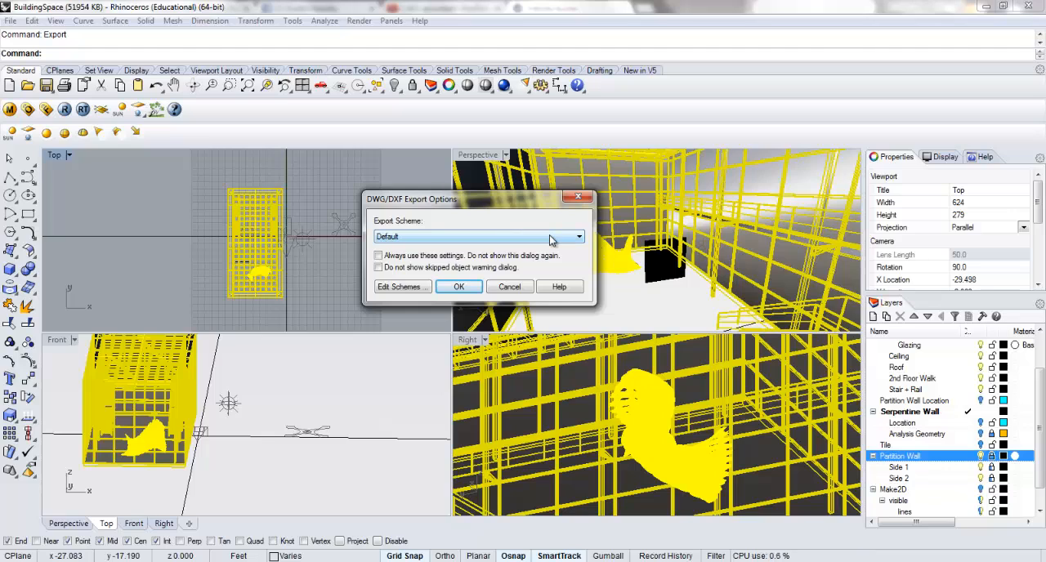
pyautogui.moveTo(735, 258)
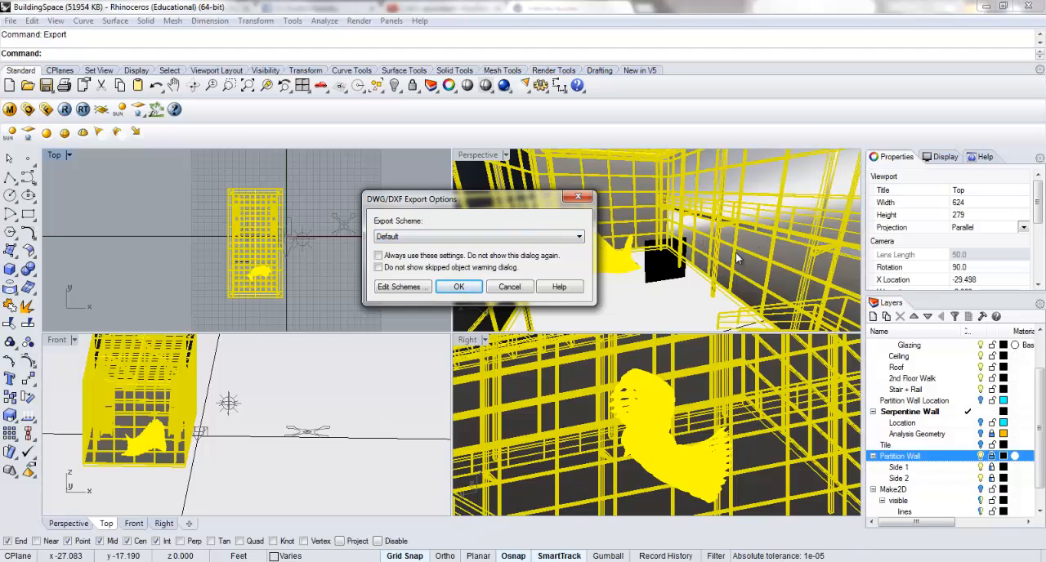
pyautogui.moveTo(400, 287)
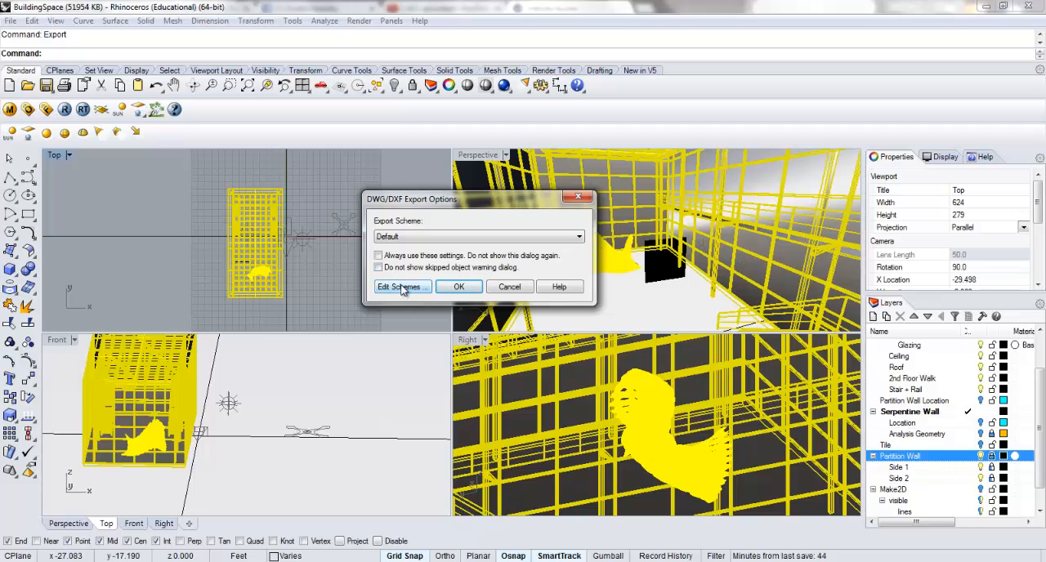
# - Create a new DXF export scheme named 3D MAX
pyautogui.click(398, 286)
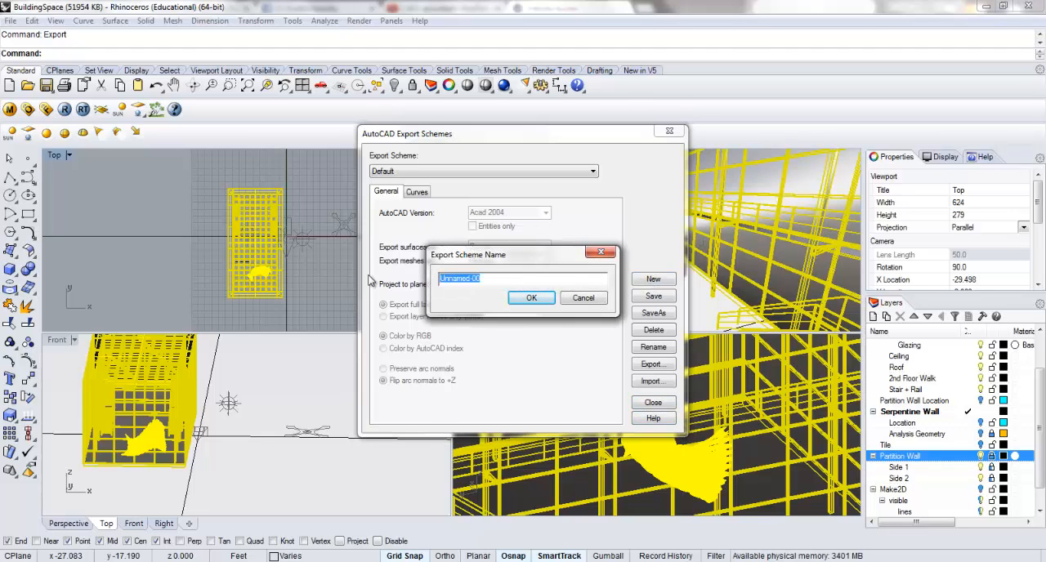
pyautogui.write('Redne')
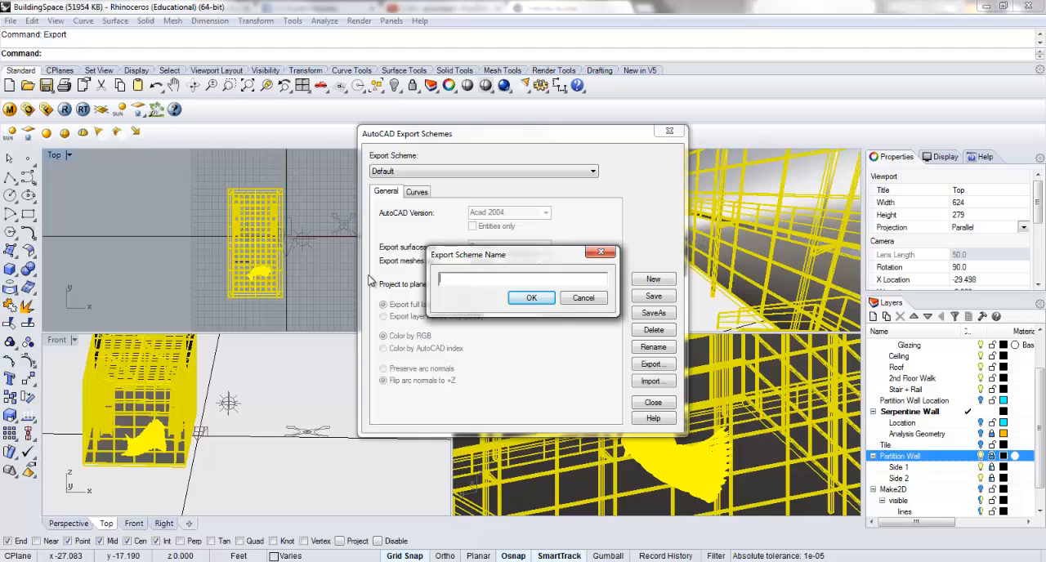
pyautogui.write('3D')
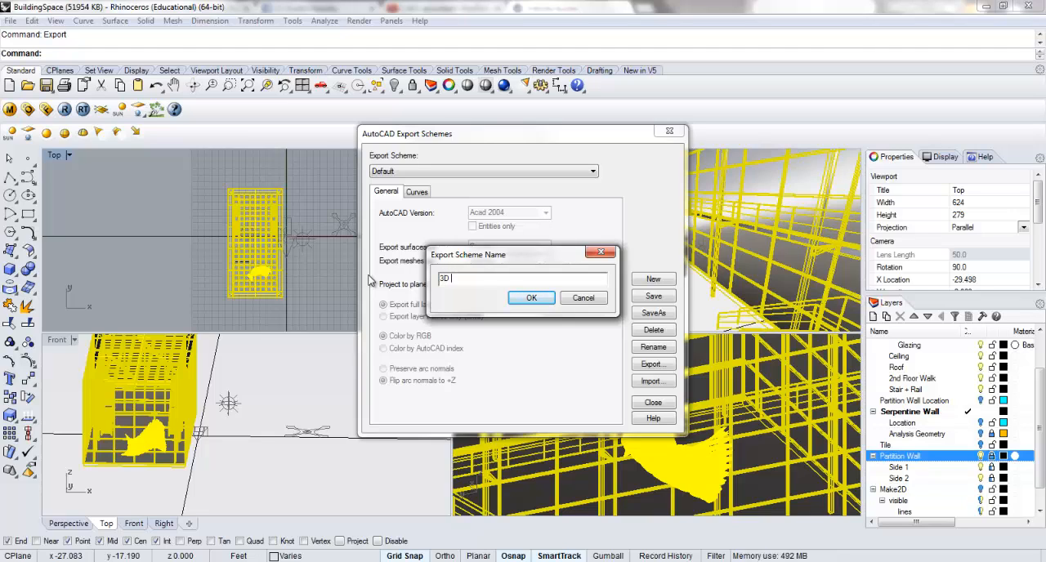
pyautogui.write('MAX')
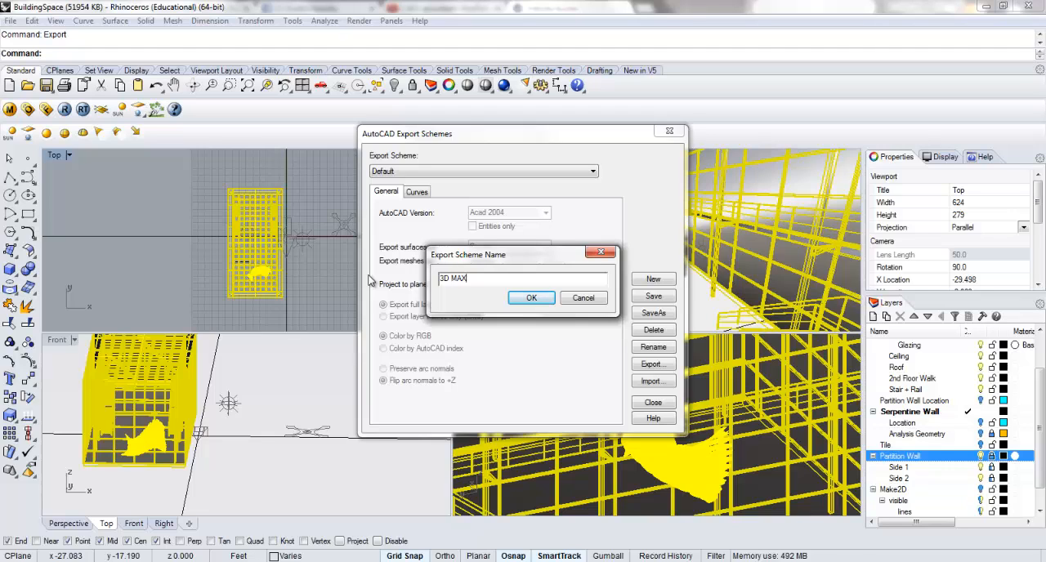
pyautogui.click(529, 298)
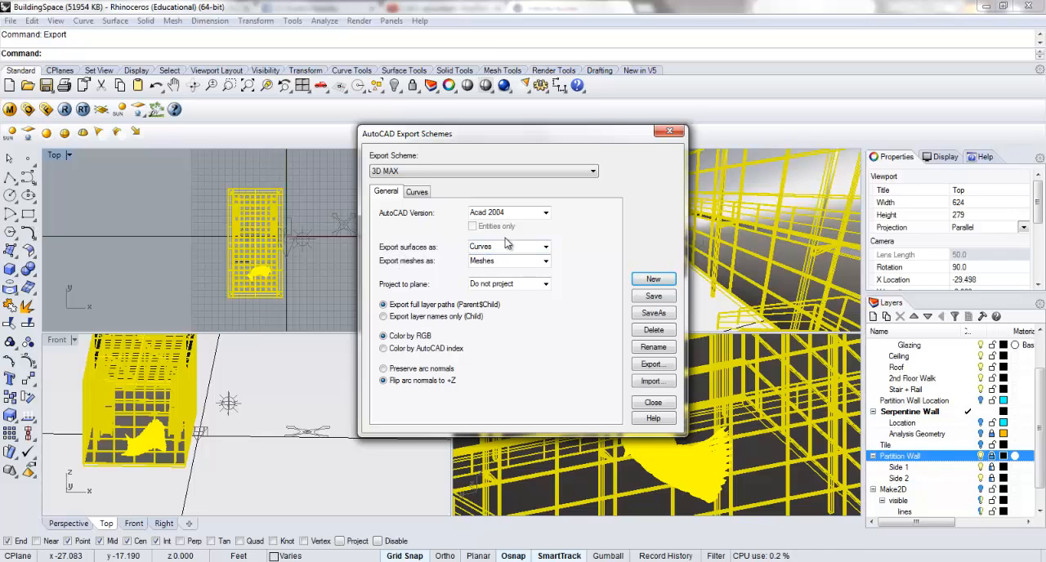
# - Set the 3D MAX scheme to export surfaces as meshes and accept it for this export
pyautogui.click(542, 246)
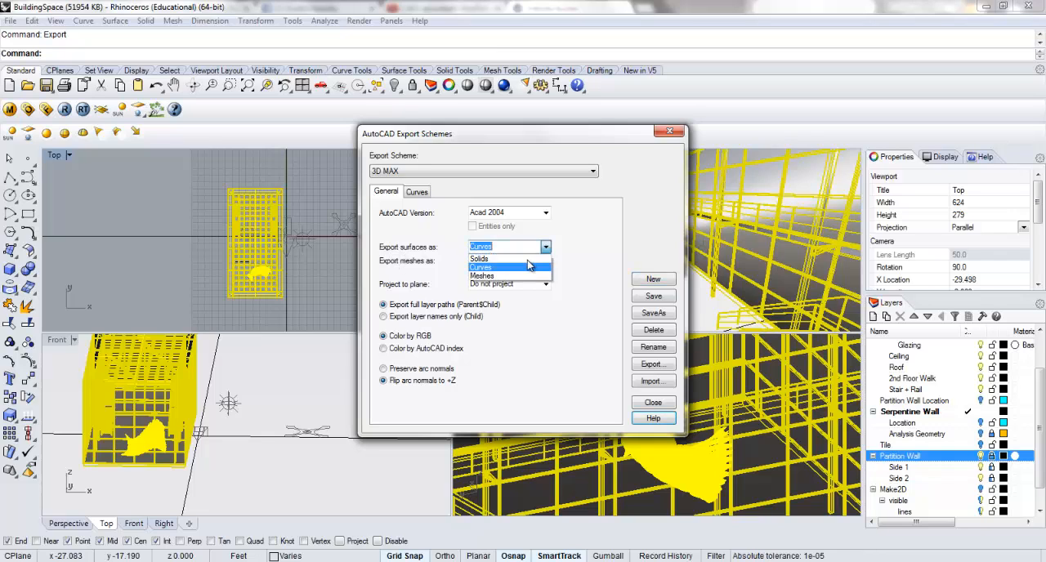
pyautogui.click(482, 275)
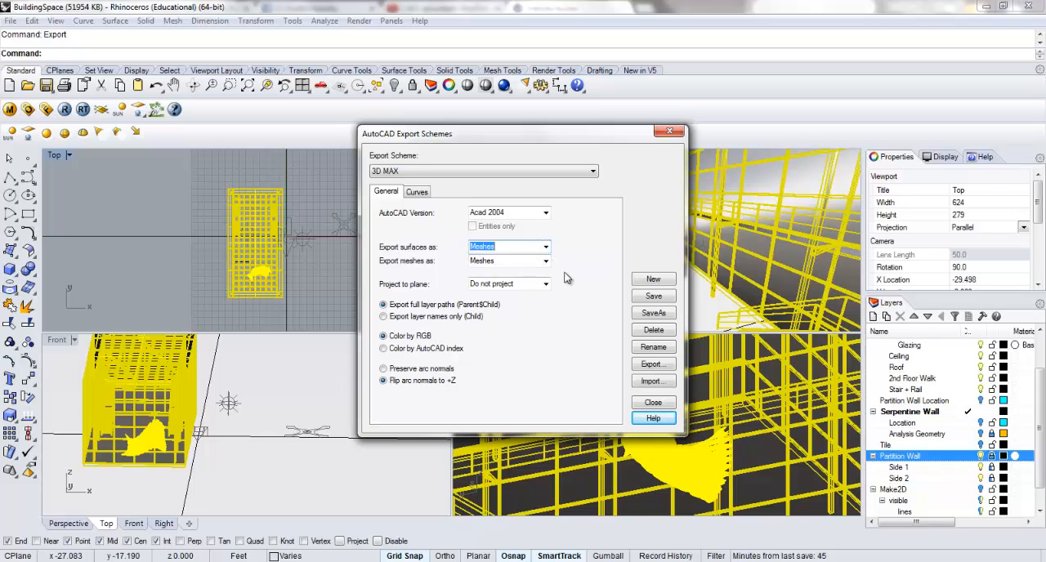
pyautogui.moveTo(566, 274)
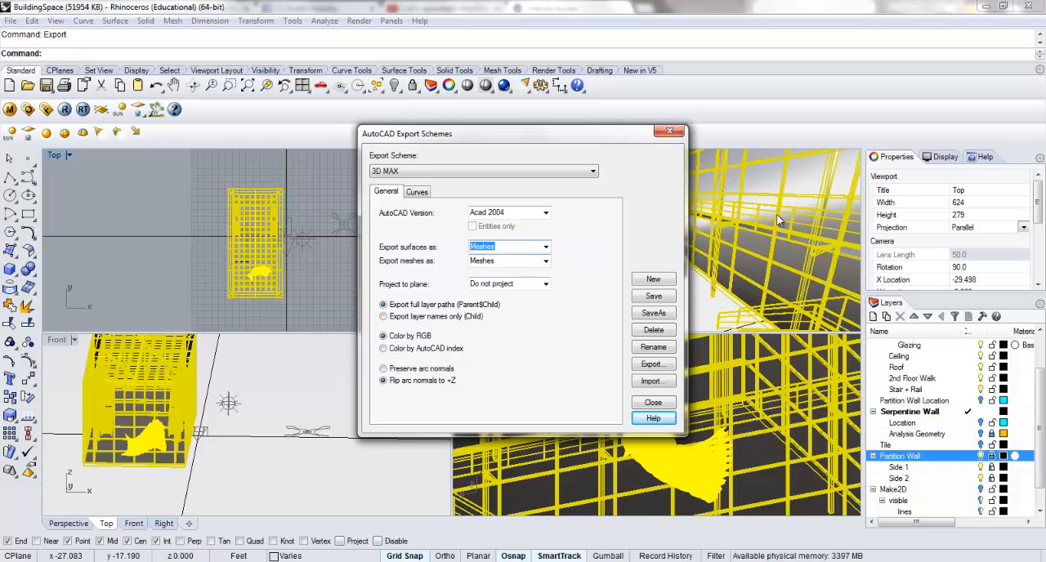
pyautogui.moveTo(817, 190)
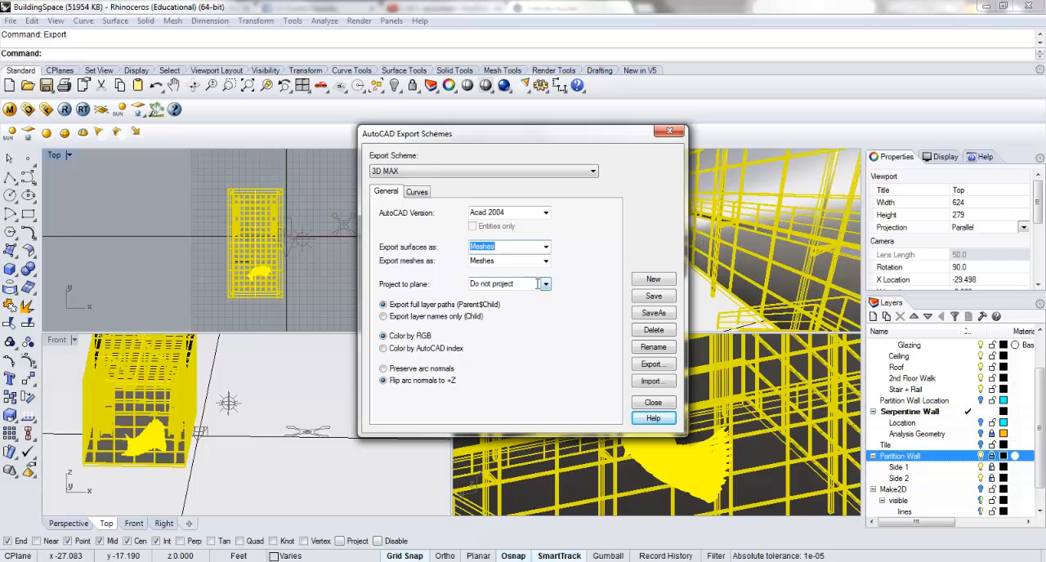
pyautogui.click(654, 296)
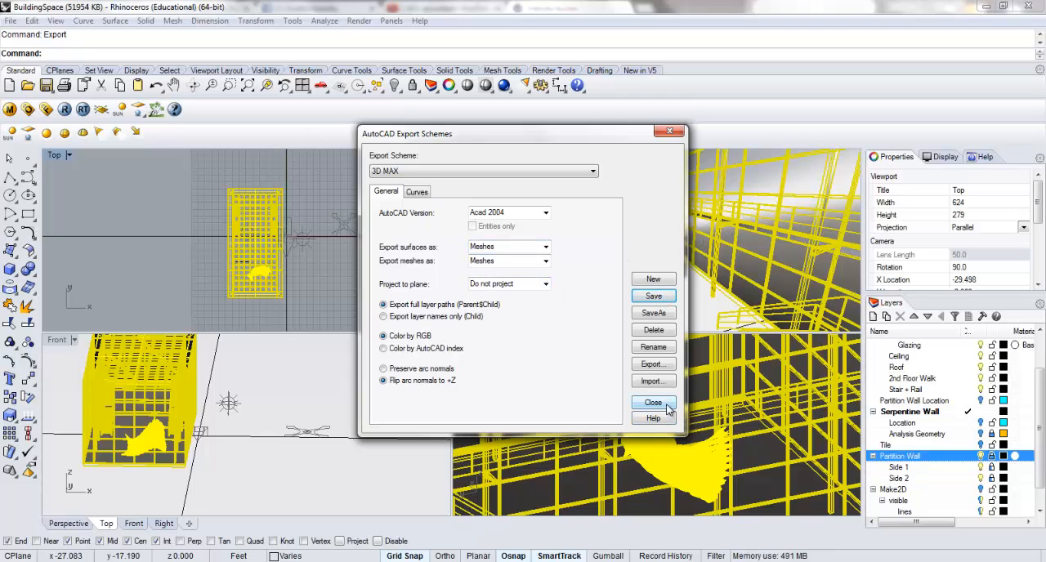
pyautogui.click(654, 402)
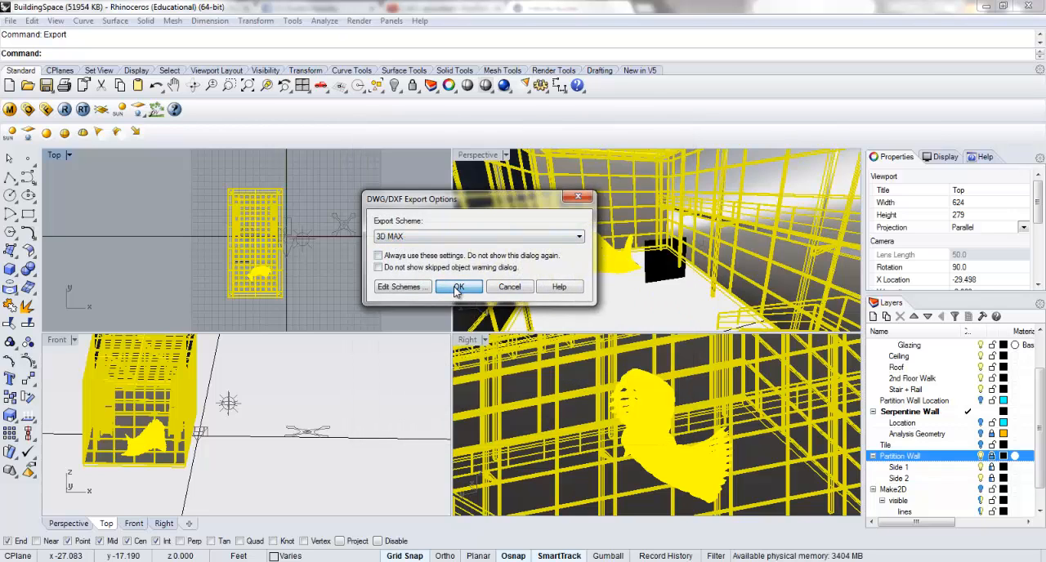
pyautogui.click(457, 286)
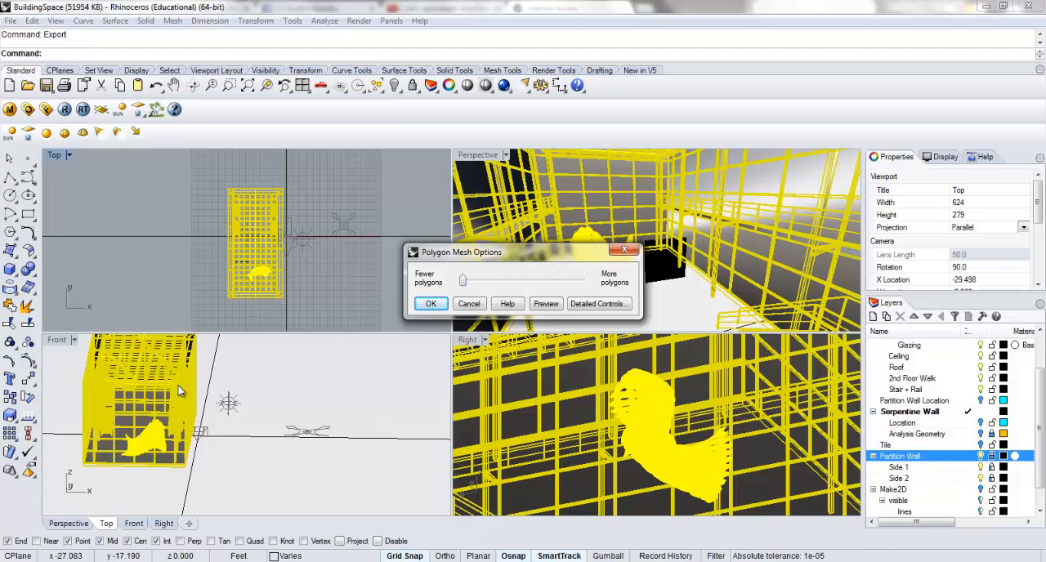
pyautogui.moveTo(265, 272)
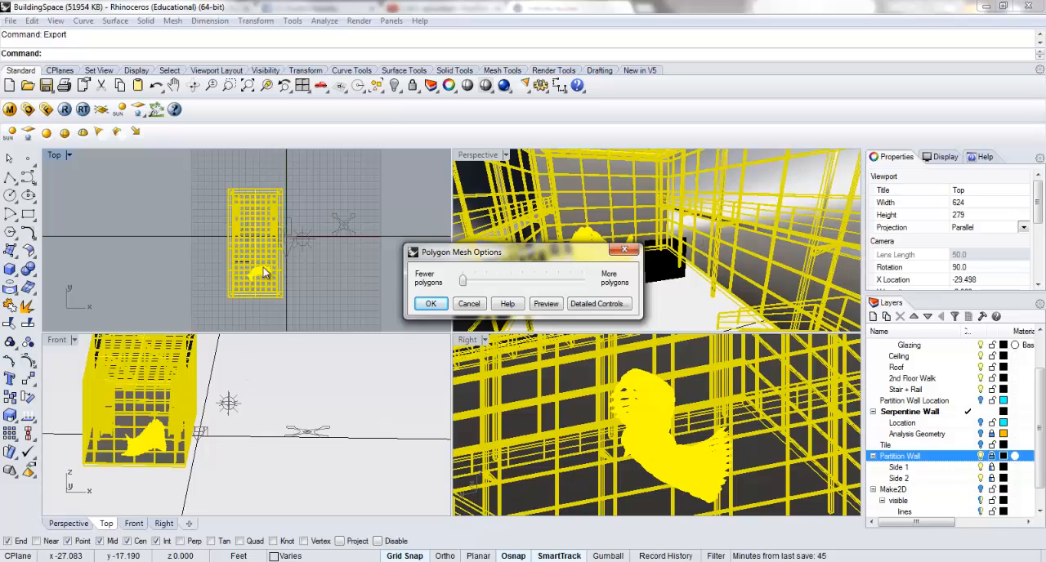
pyautogui.moveTo(284, 279)
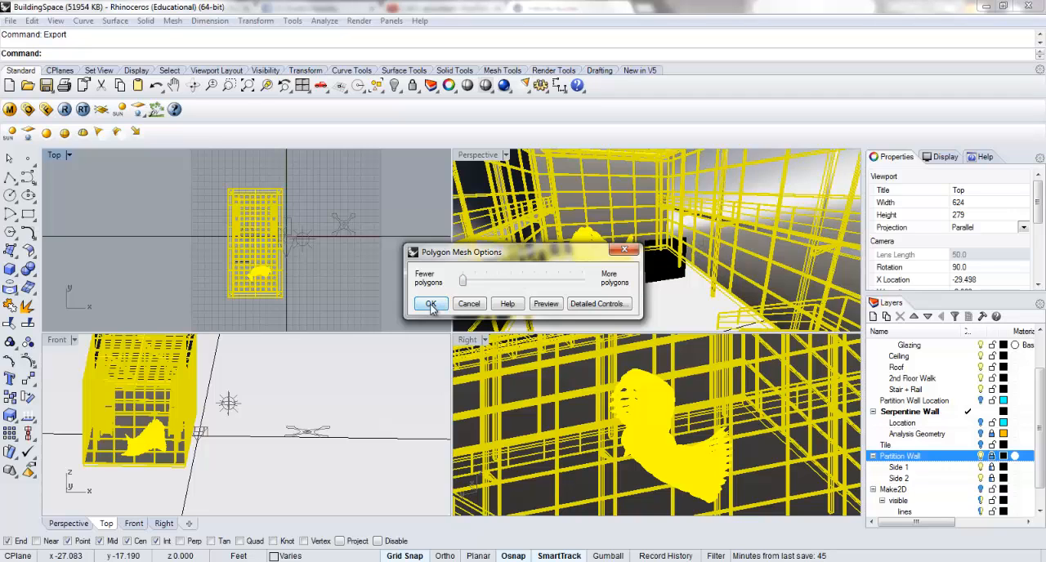
# - Accept the default Fewer-polygons mesh density and complete the DXF export
pyautogui.click(431, 304)
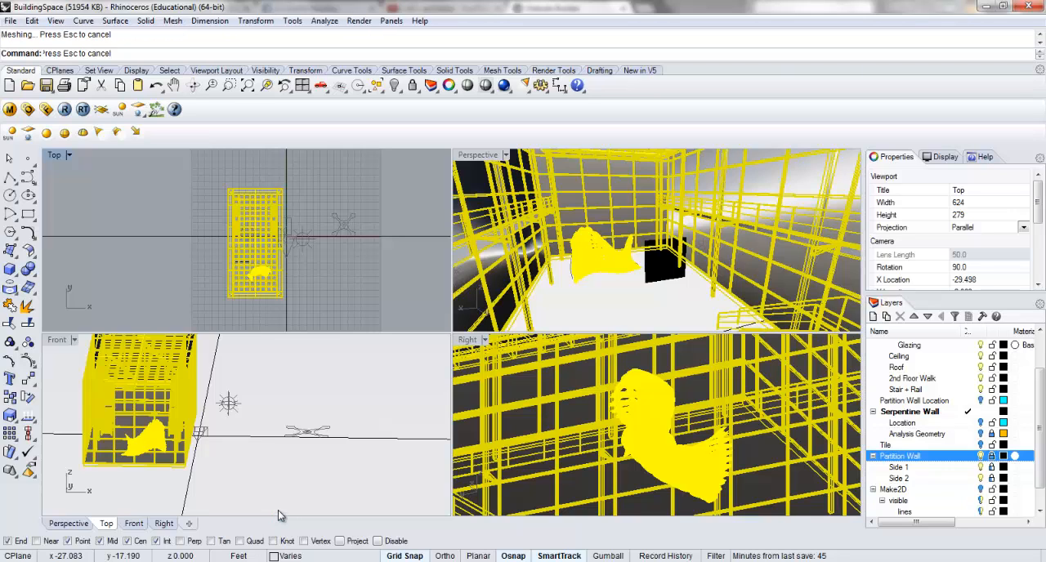
pyautogui.moveTo(101, 122)
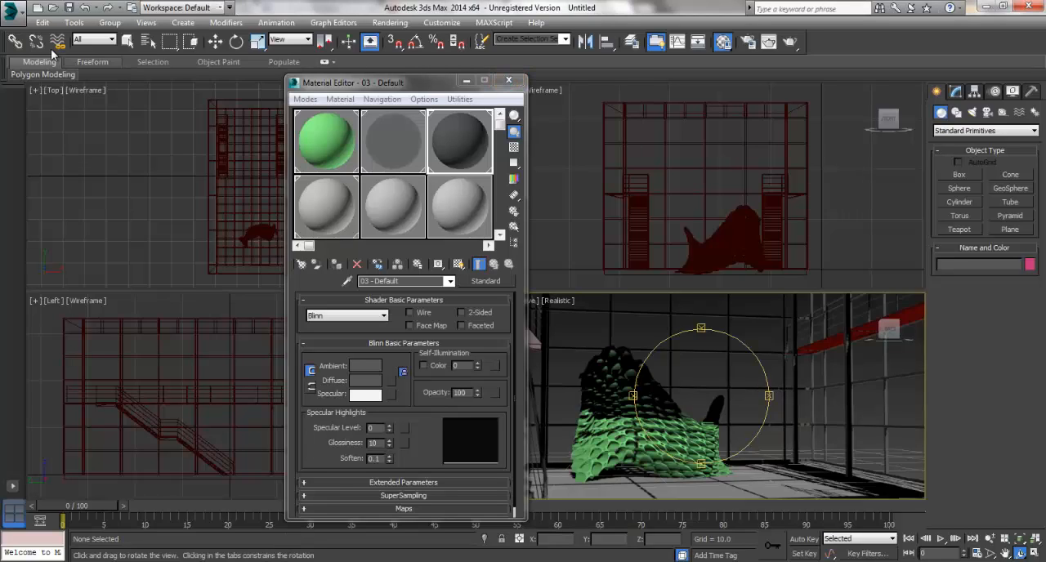
# - Save the 3ds Max scene to the desktop as TST.max
pyautogui.click(13, 6)
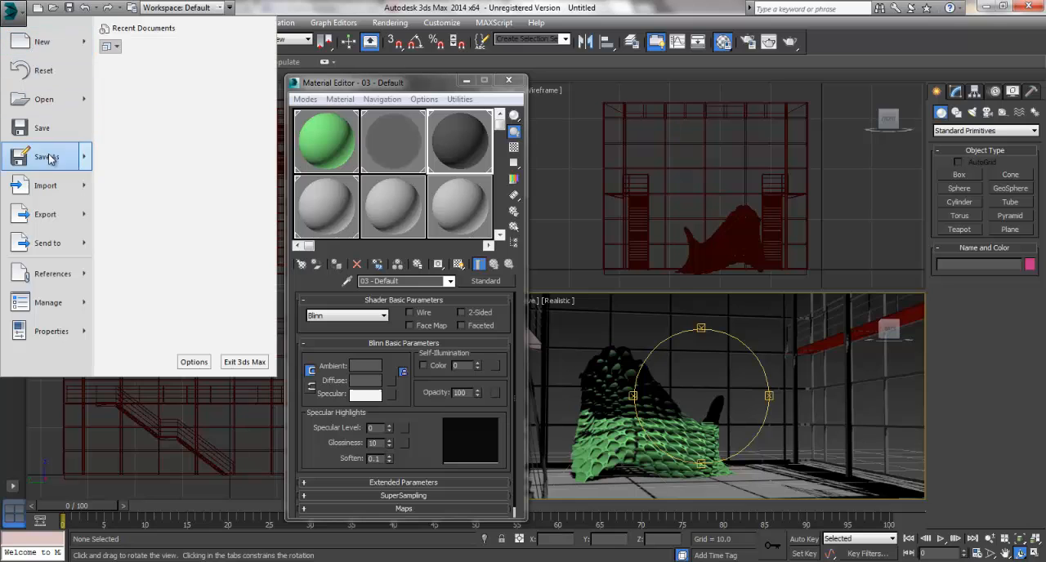
pyautogui.moveTo(42, 128)
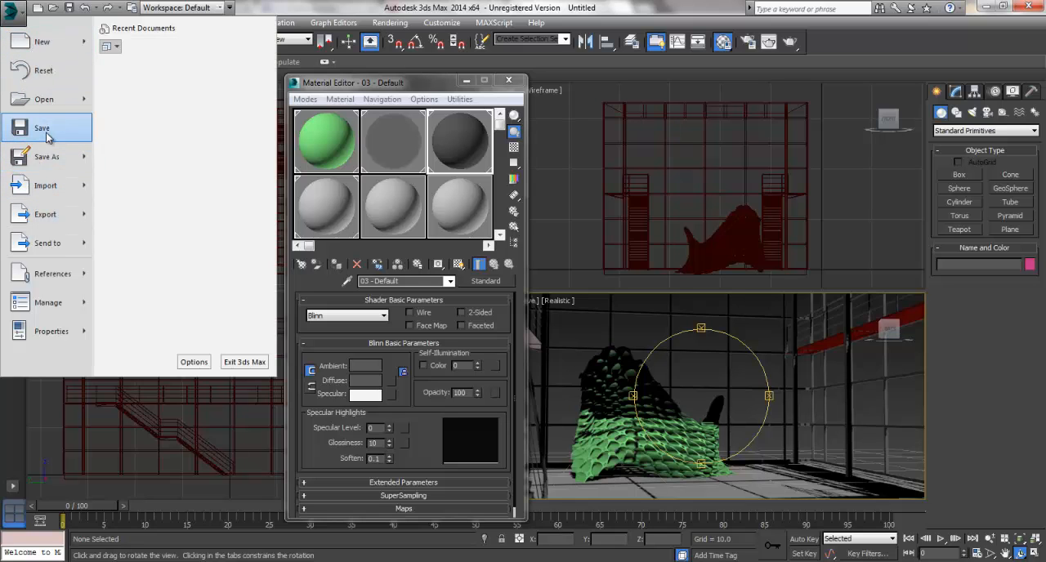
pyautogui.click(43, 127)
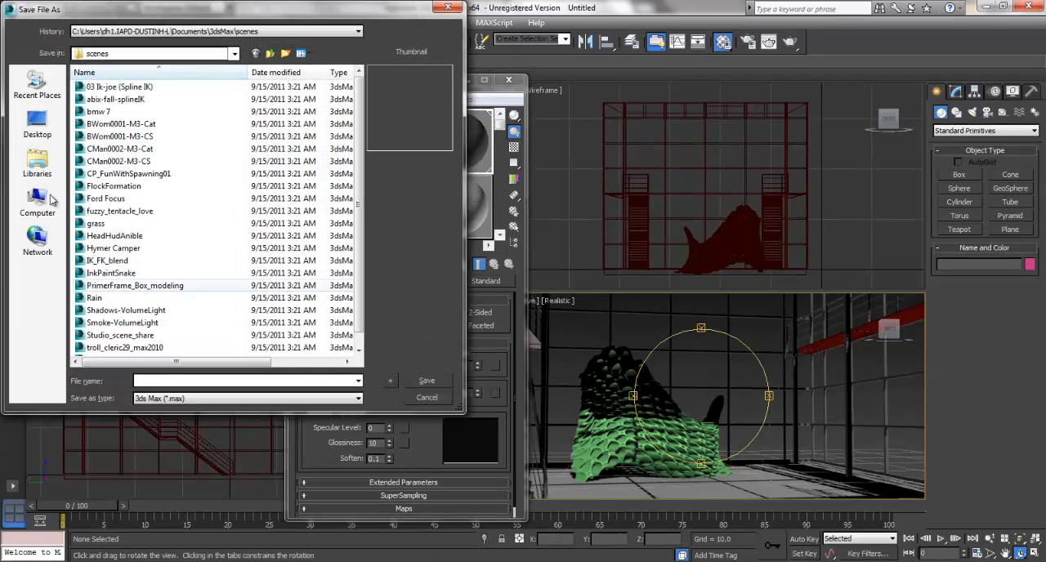
pyautogui.click(36, 122)
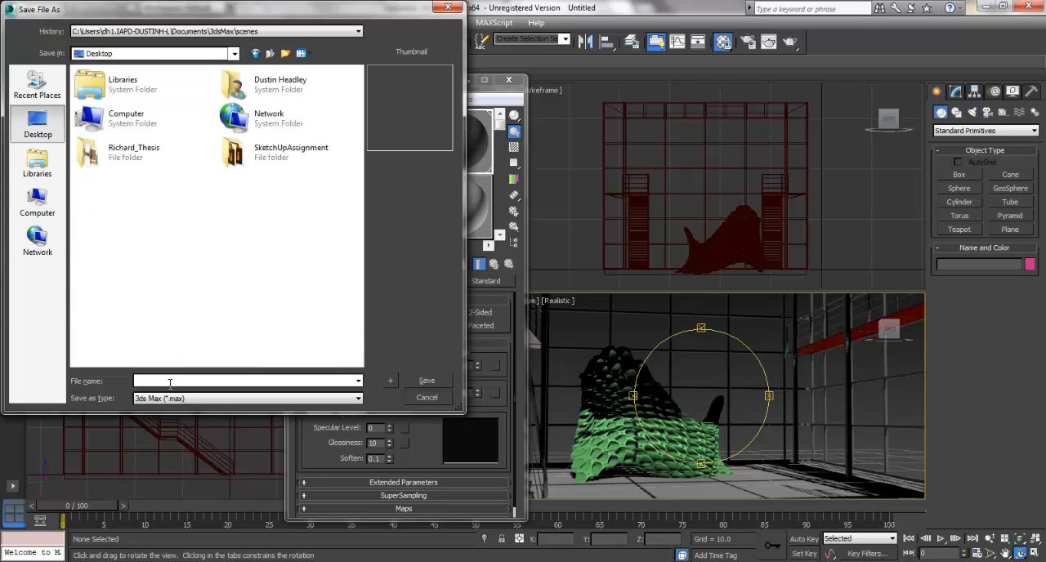
pyautogui.write('TST')
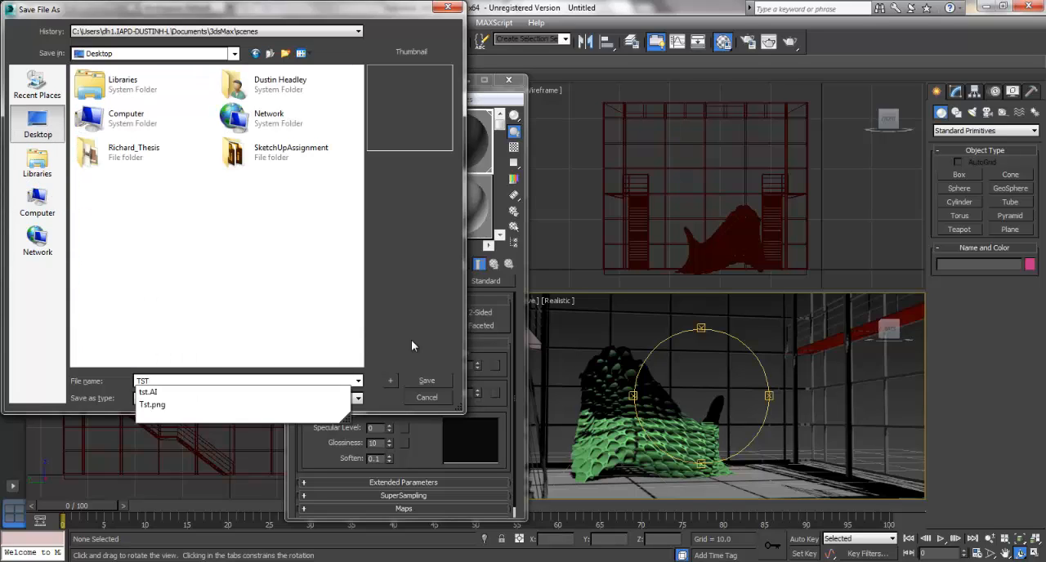
pyautogui.click(425, 379)
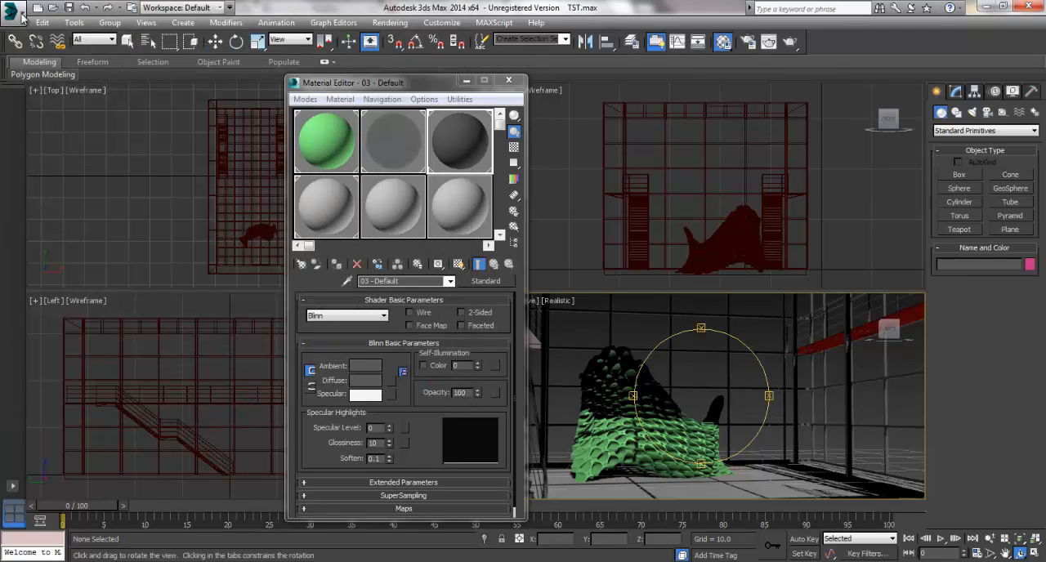
# - Reset the scene, close the Material Editor, and choose RenderModel.dxf from the Rhino folder for import
pyautogui.click(13, 7)
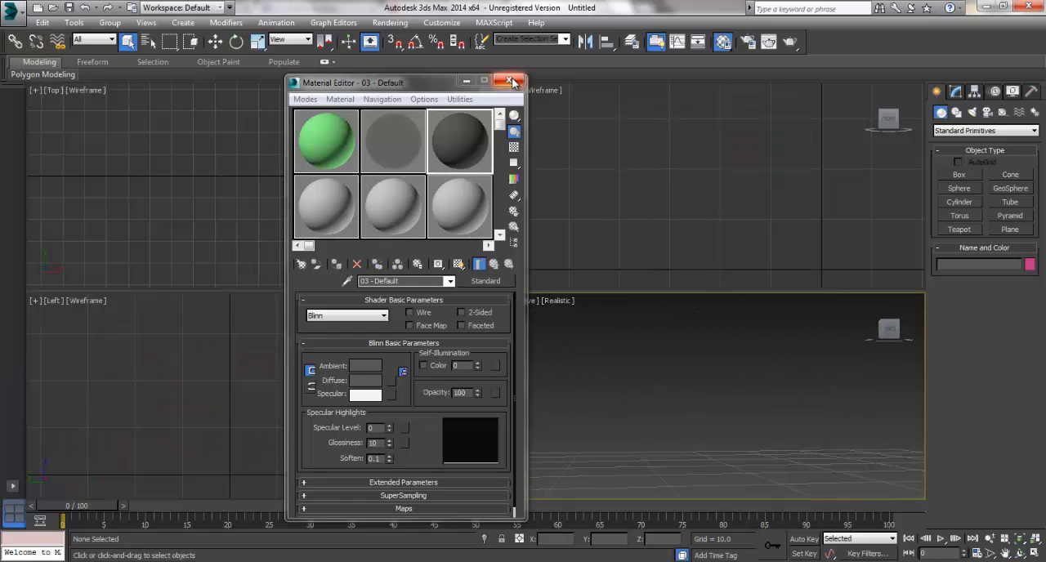
pyautogui.click(513, 81)
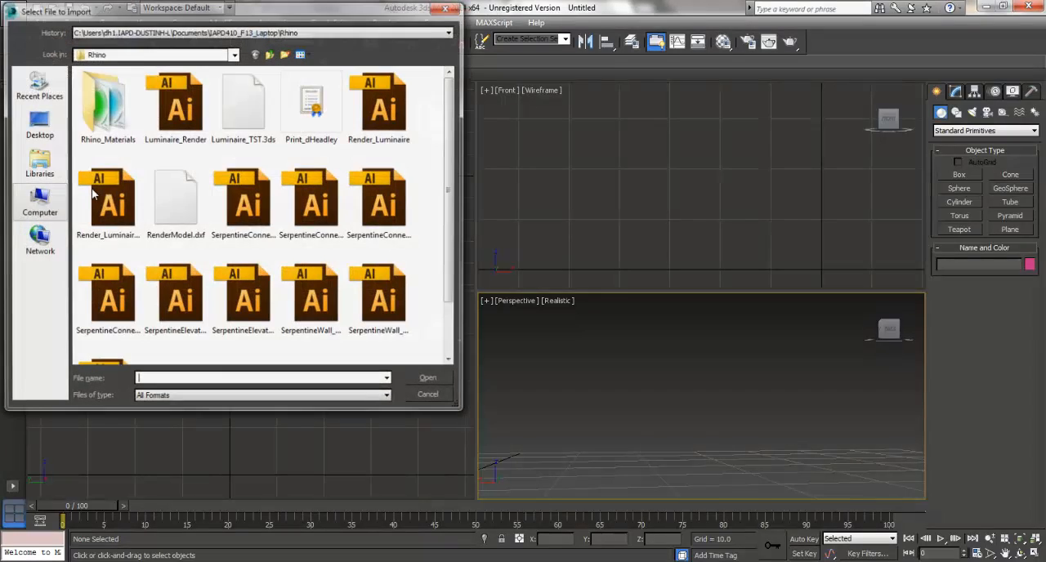
pyautogui.click(175, 201)
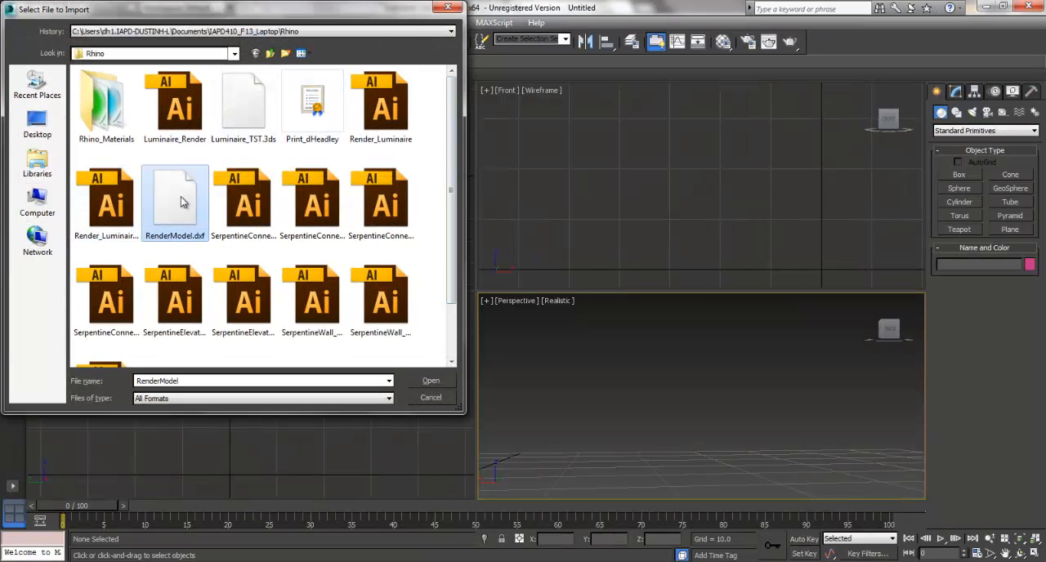
pyautogui.click(431, 379)
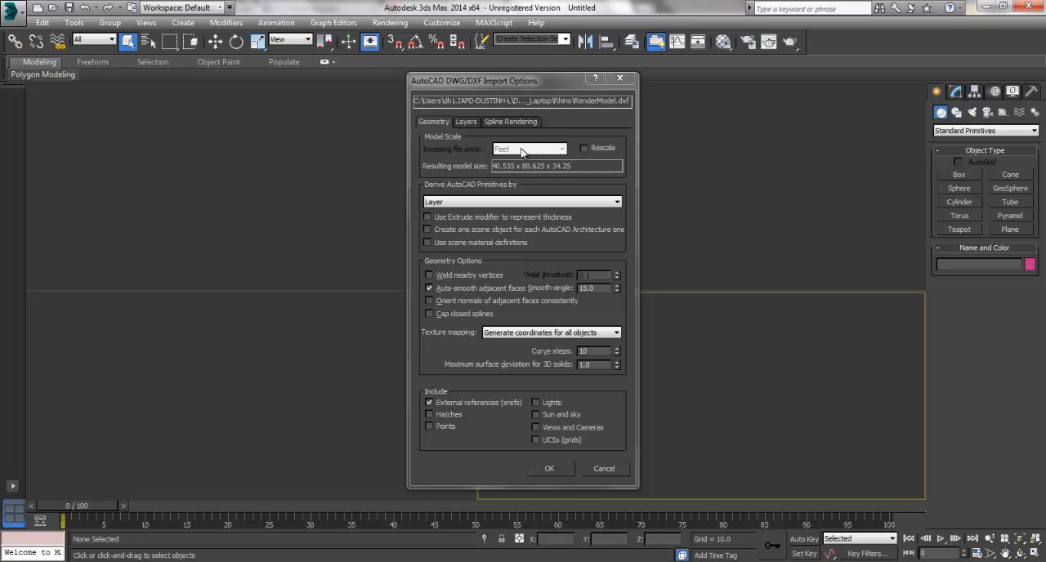
pyautogui.moveTo(516, 149)
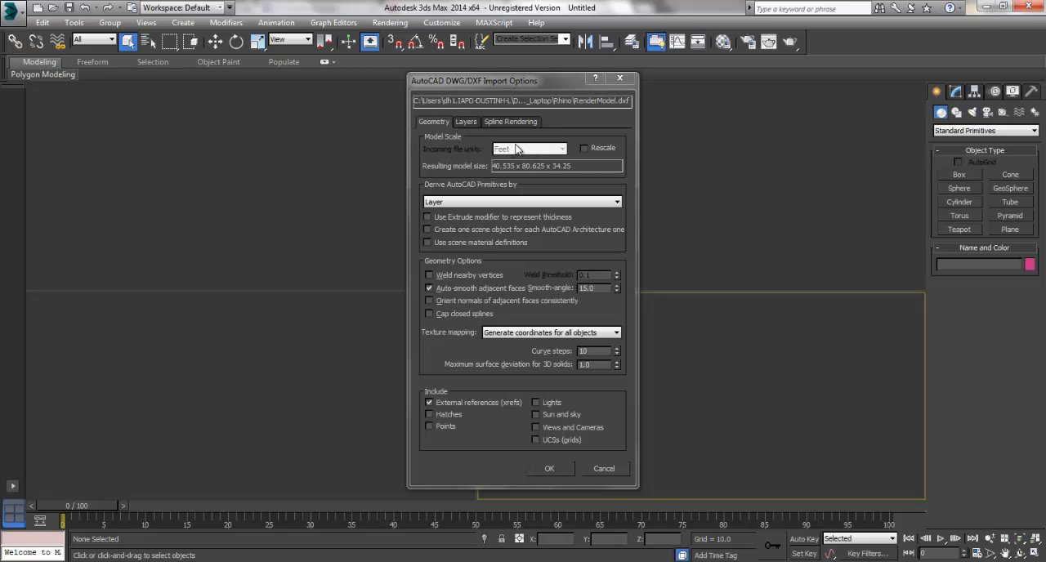
pyautogui.moveTo(546, 151)
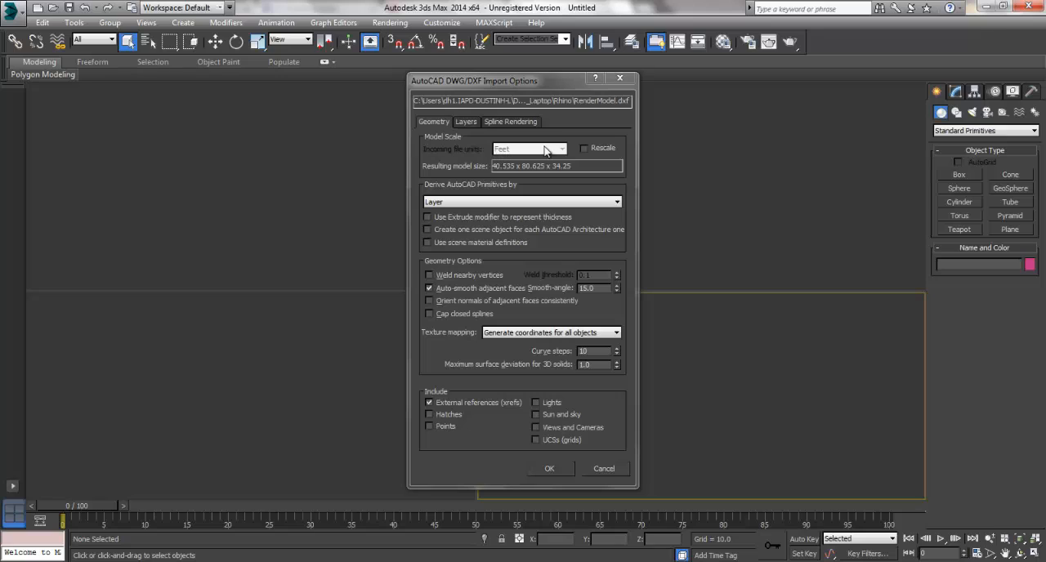
pyautogui.moveTo(497, 170)
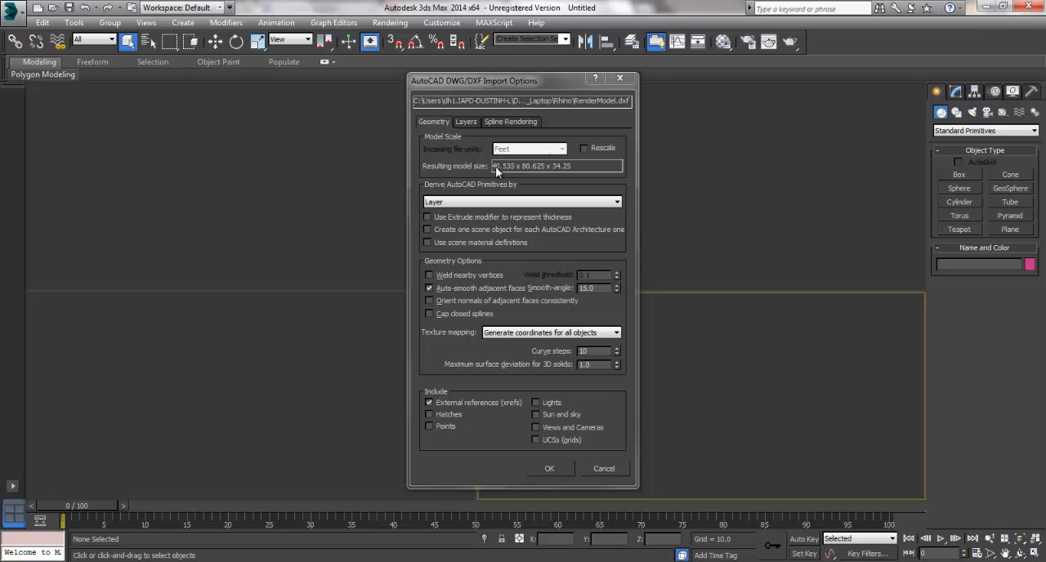
pyautogui.moveTo(493, 166)
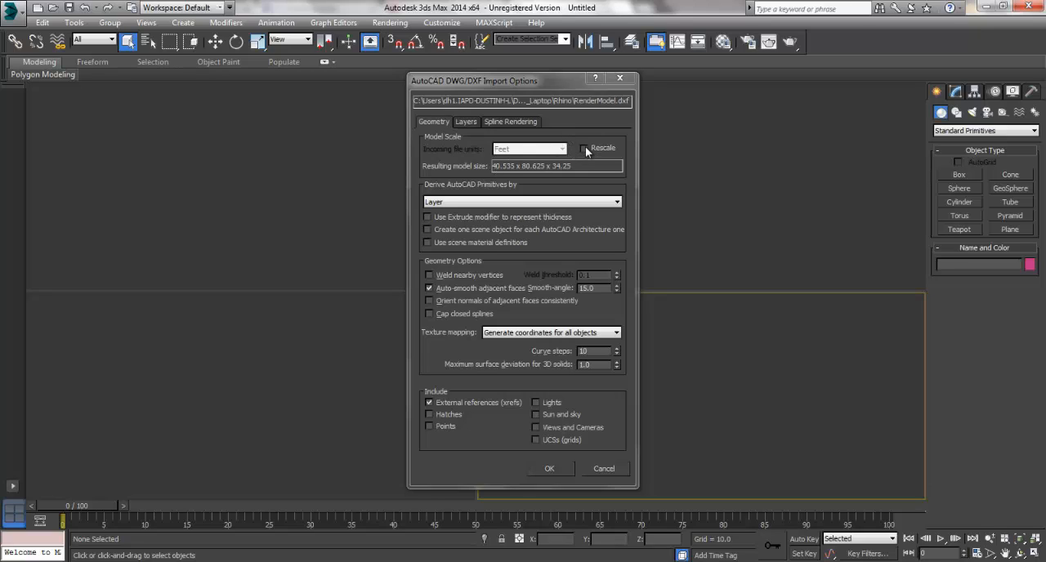
# - Leave Rescale off in the DXF import options and derive primitives by Layer
pyautogui.click(583, 149)
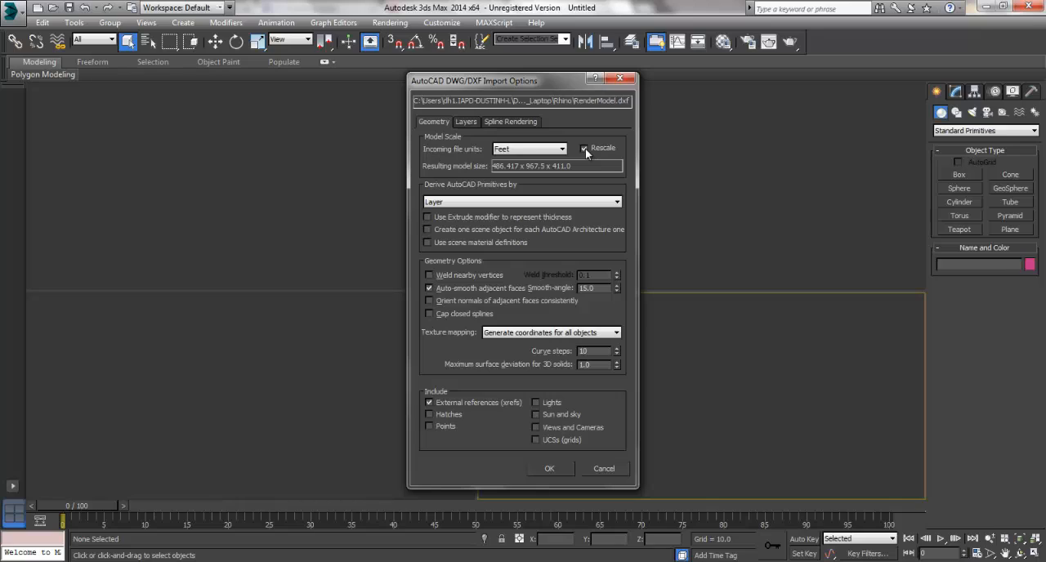
pyautogui.click(585, 149)
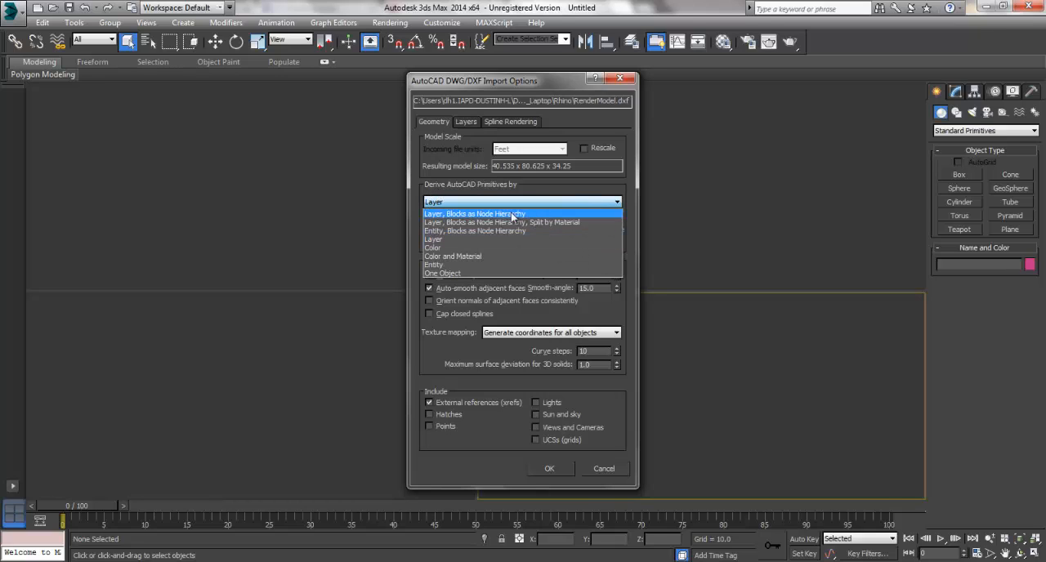
pyautogui.moveTo(497, 222)
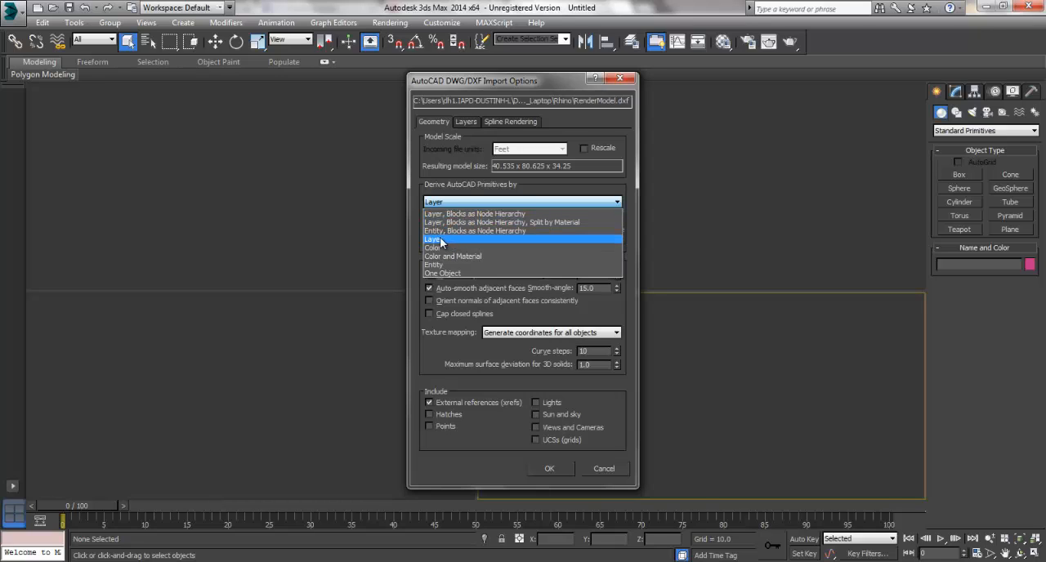
pyautogui.click(435, 238)
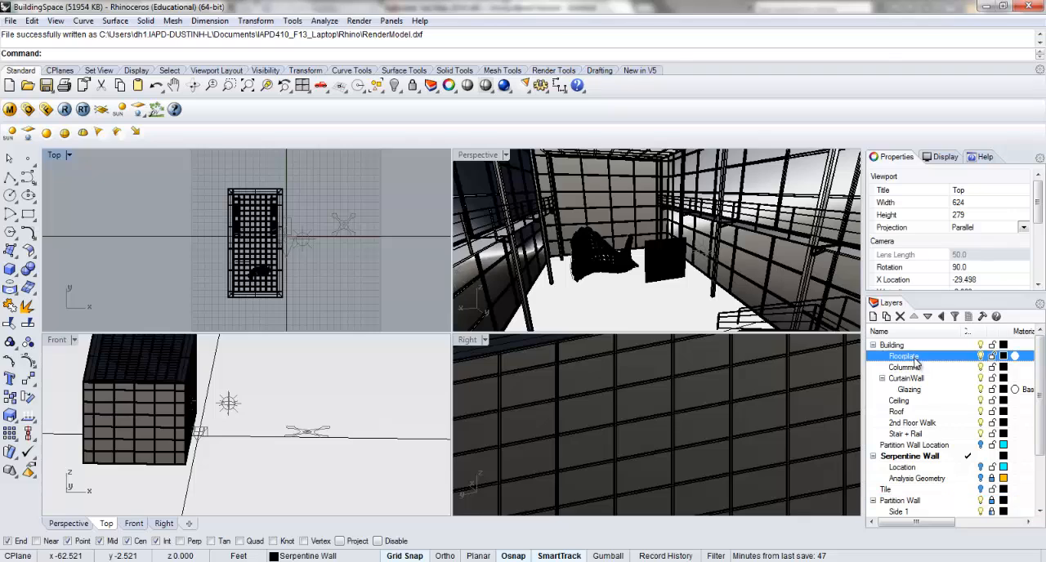
# - Review the CurtainWall layer and its Glazing sublayer in Rhino's Layers panel
pyautogui.click(905, 377)
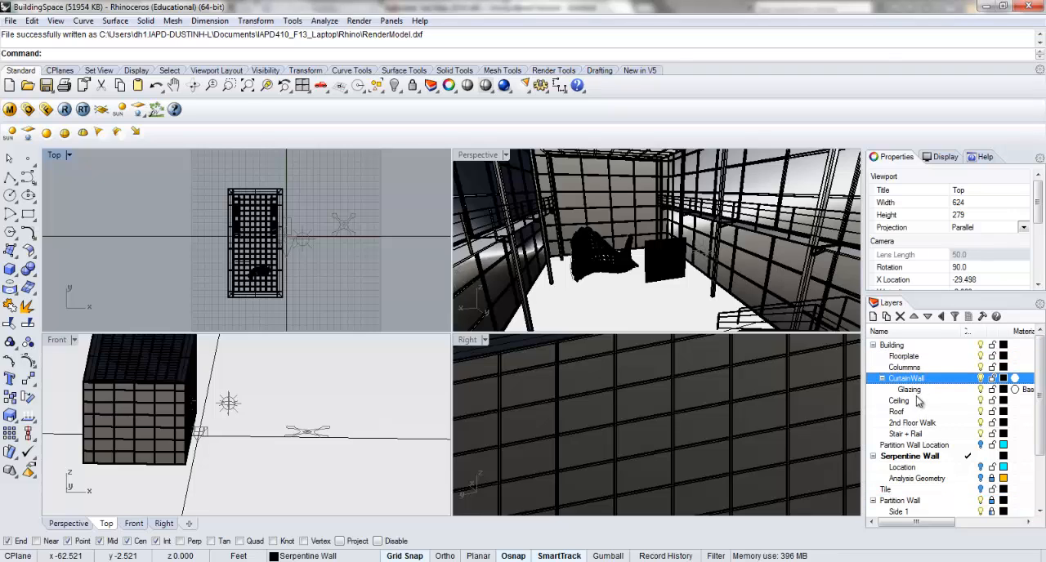
pyautogui.click(909, 389)
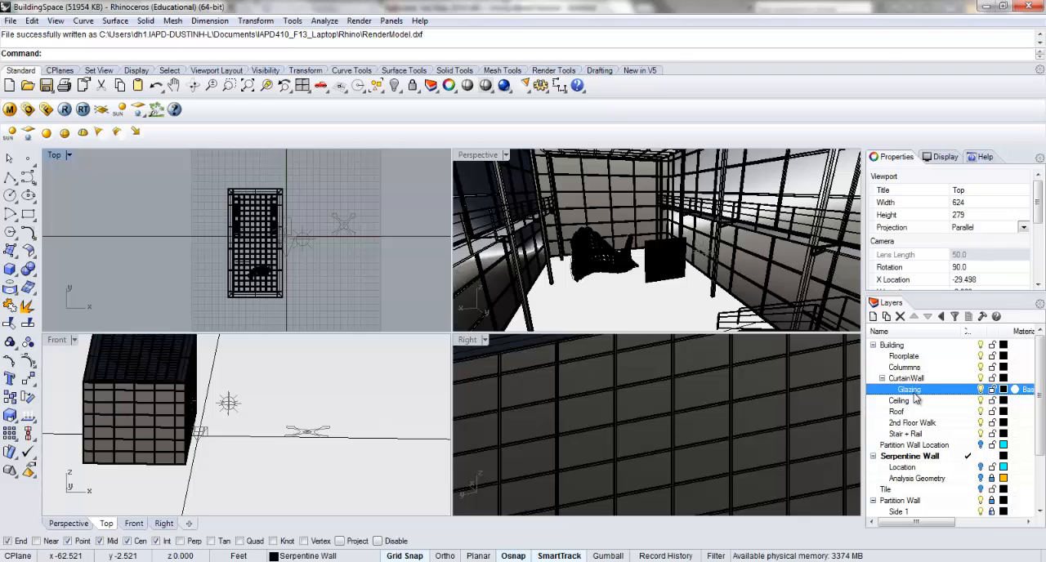
pyautogui.moveTo(479, 441)
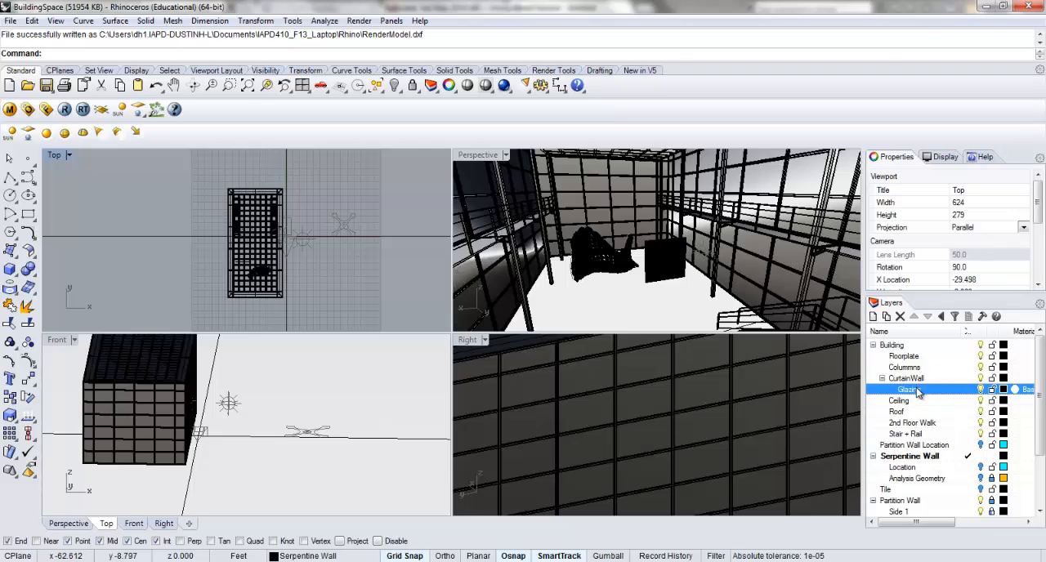
pyautogui.click(904, 366)
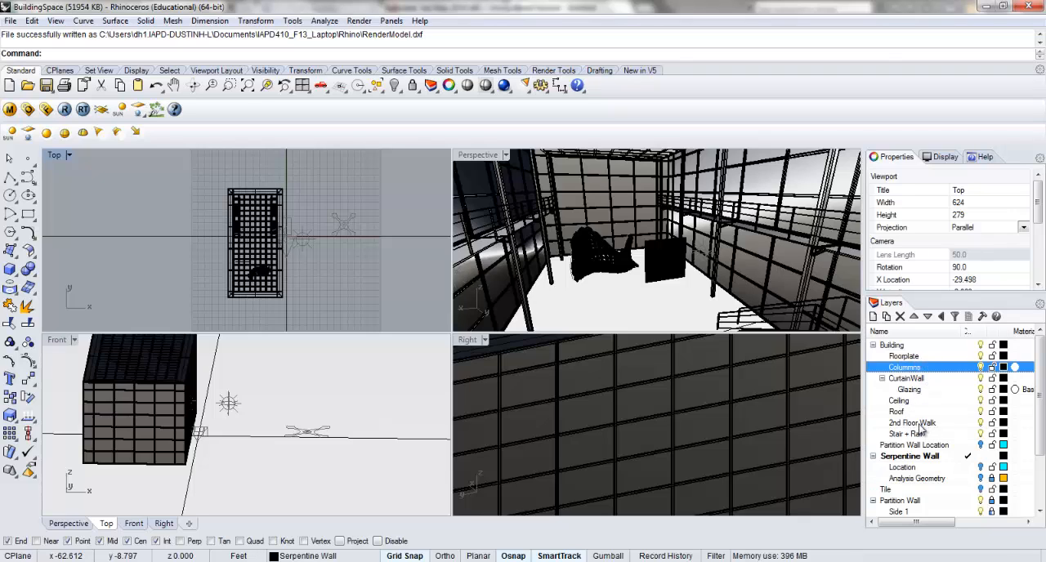
pyautogui.moveTo(913, 437)
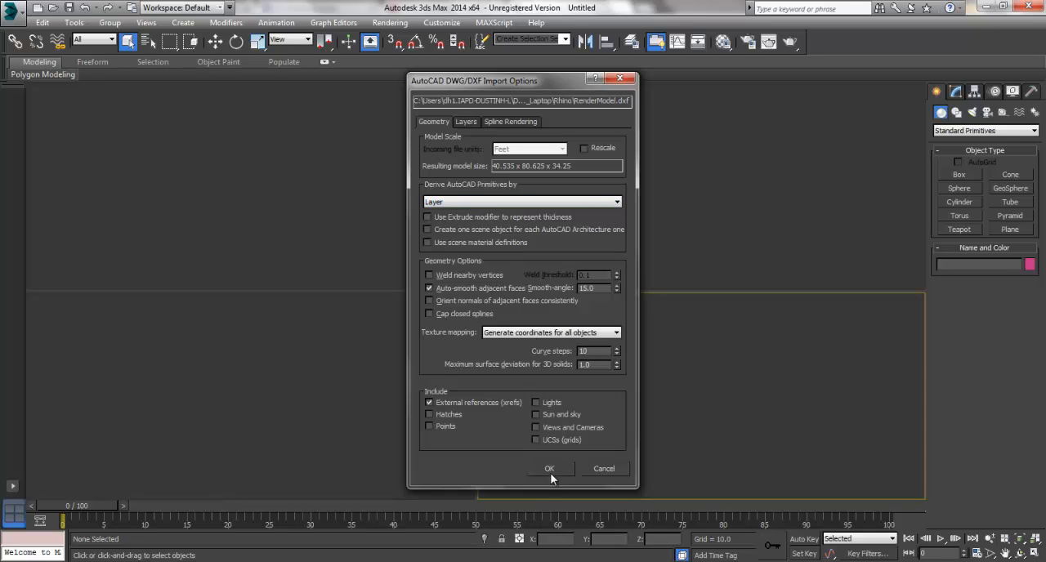
# - Confirm the import options so the building model loads into 3ds Max
pyautogui.click(549, 468)
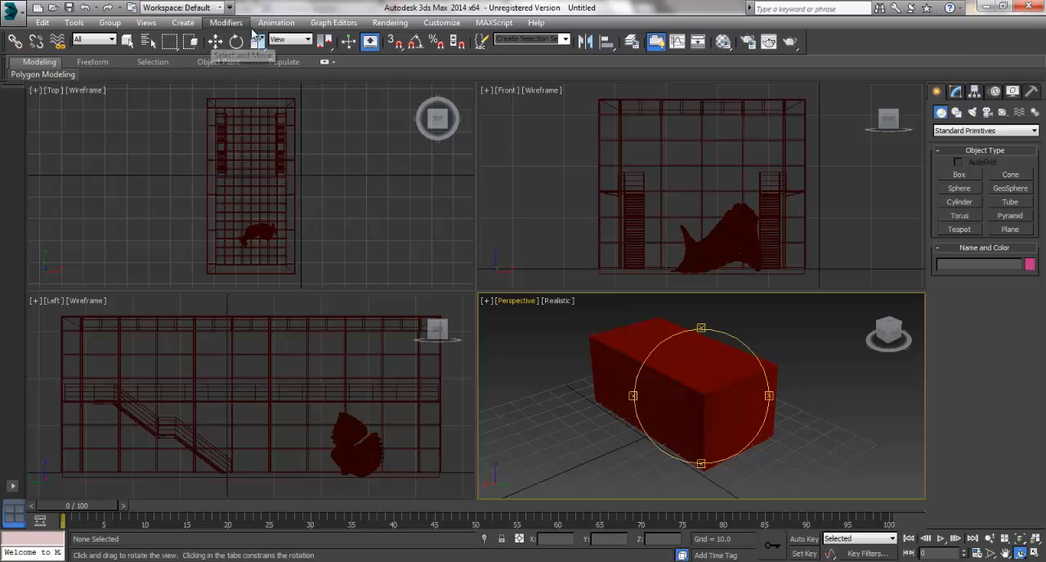
pyautogui.moveTo(260, 41)
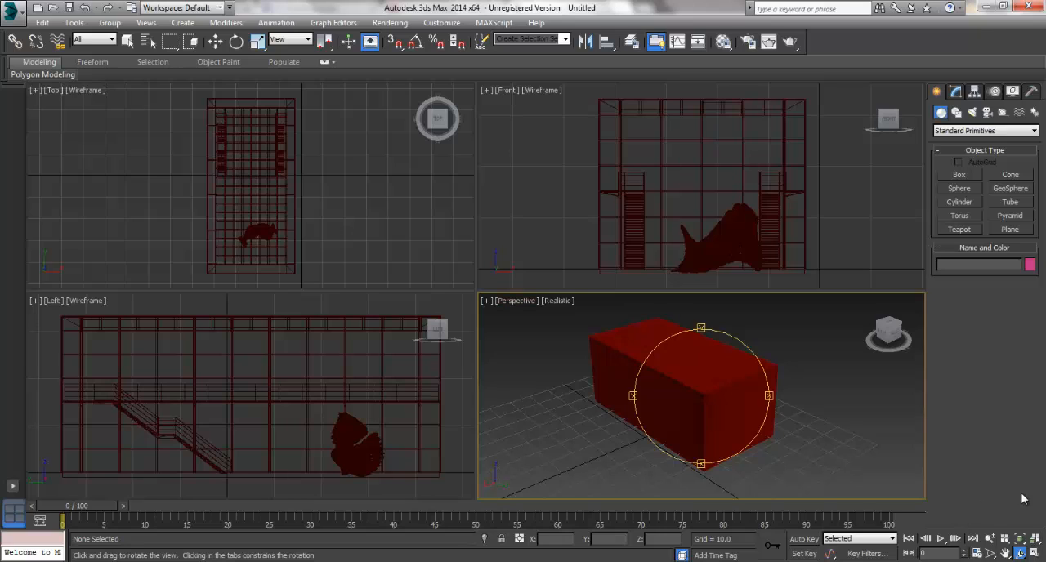
pyautogui.moveTo(79, 153)
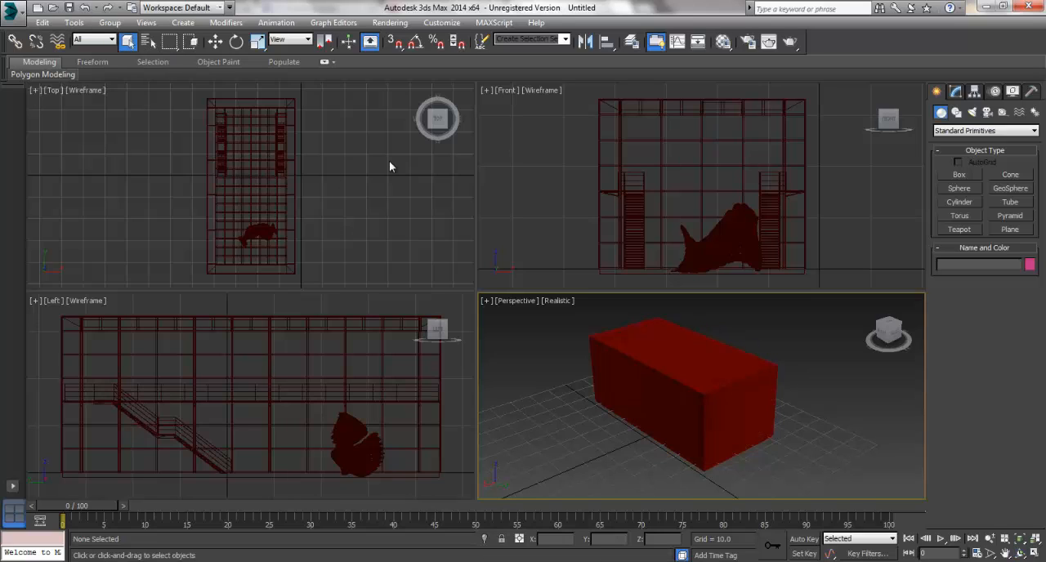
pyautogui.moveTo(321, 265)
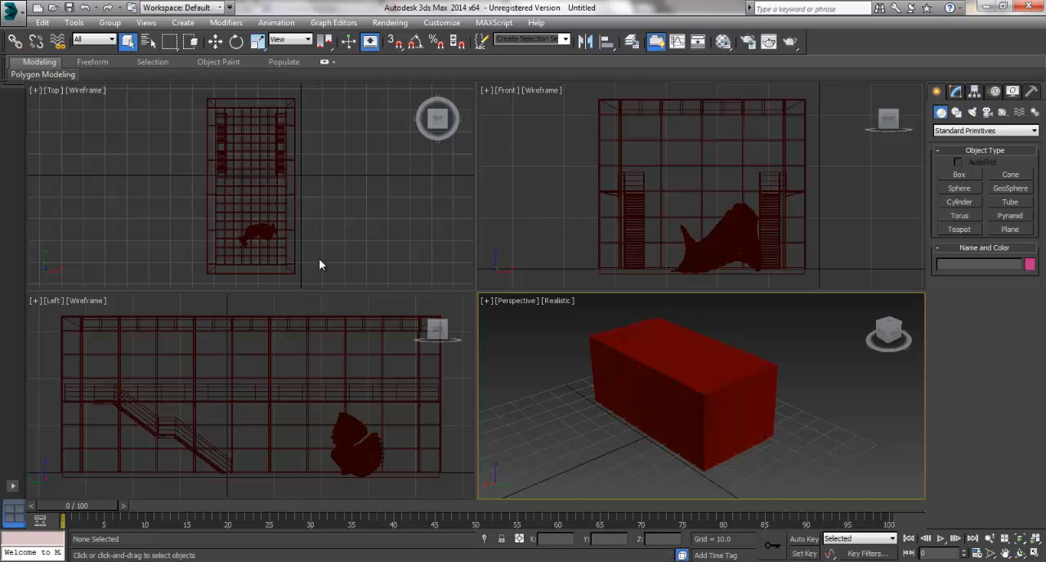
# - Select the imported roof object to check it came in as its own layer object
pyautogui.click(683, 376)
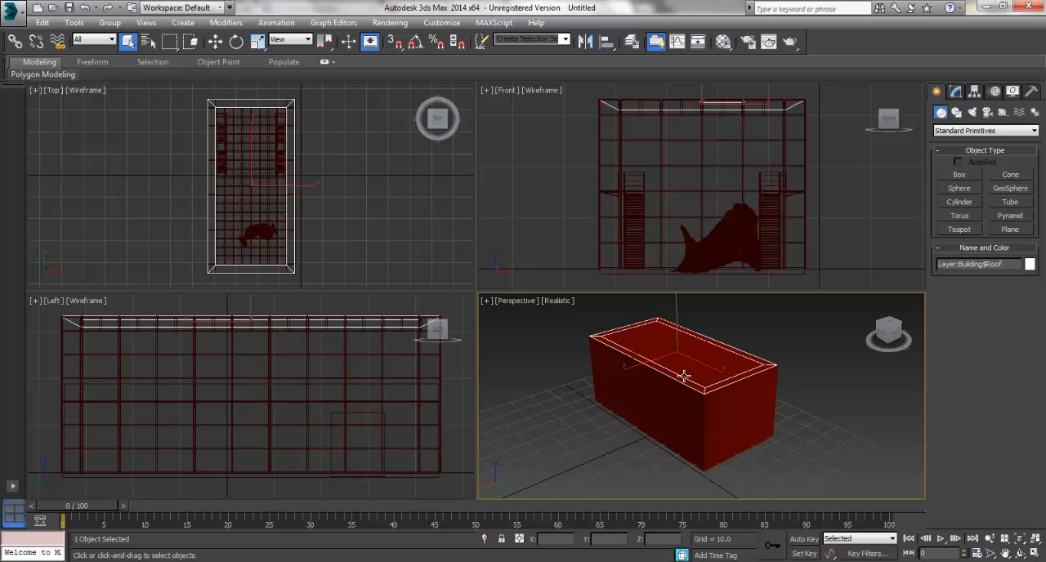
pyautogui.click(692, 347)
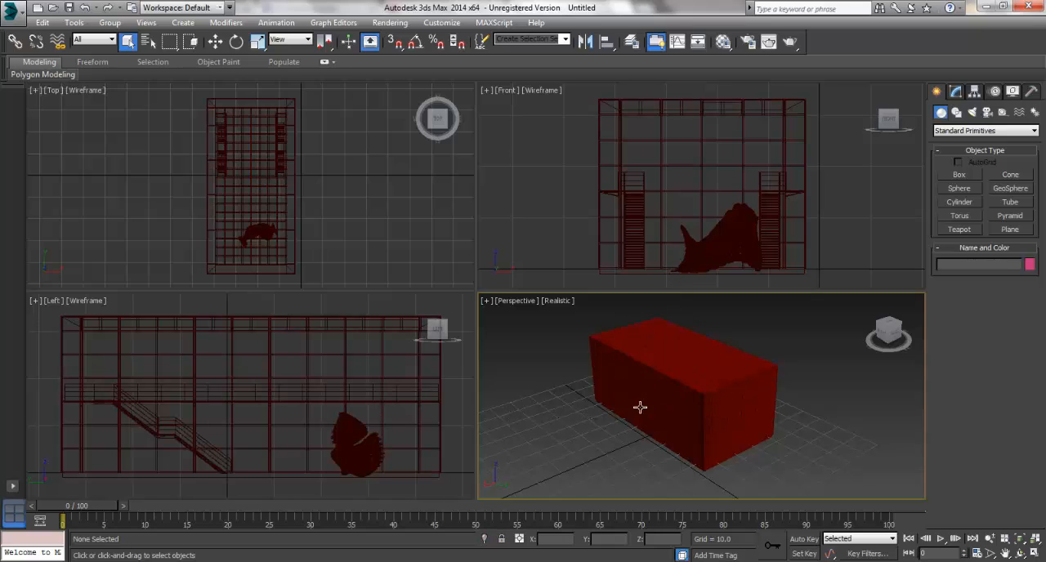
pyautogui.moveTo(149, 42)
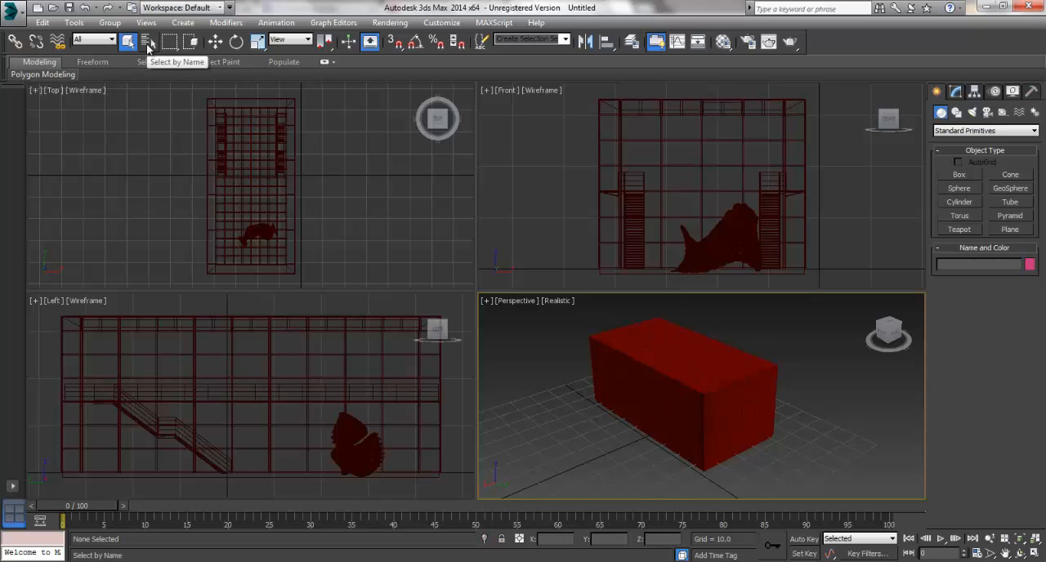
# - Select the Layer:Building$CurtainWall&Glazing object through Select by Name
pyautogui.click(128, 43)
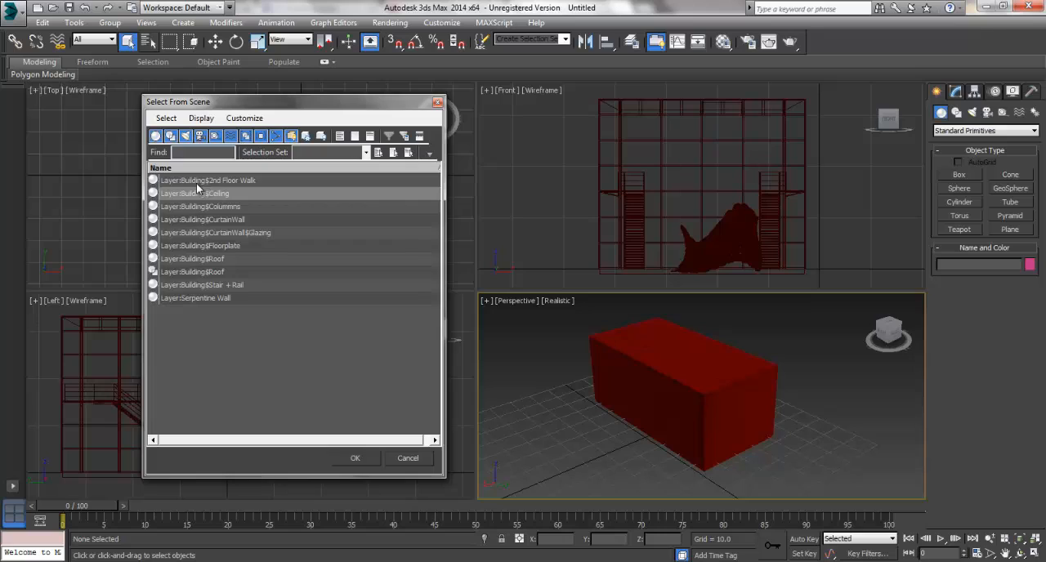
pyautogui.click(202, 219)
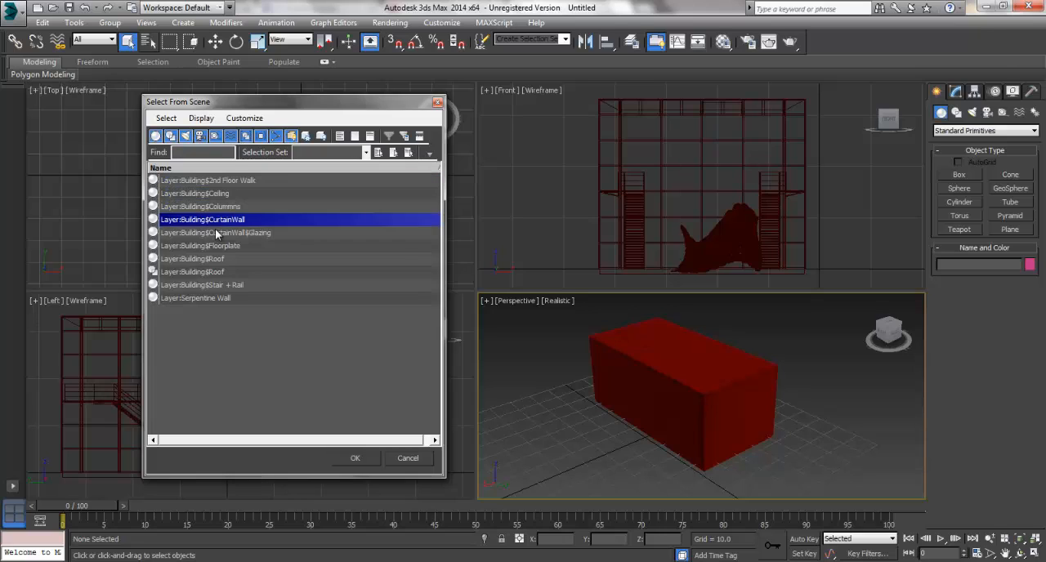
pyautogui.click(215, 232)
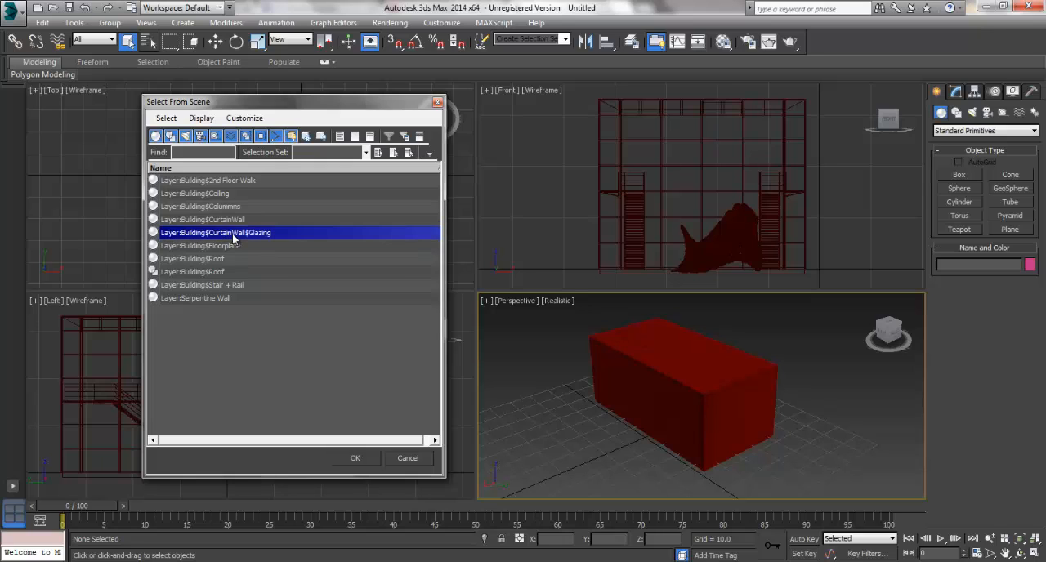
pyautogui.moveTo(260, 242)
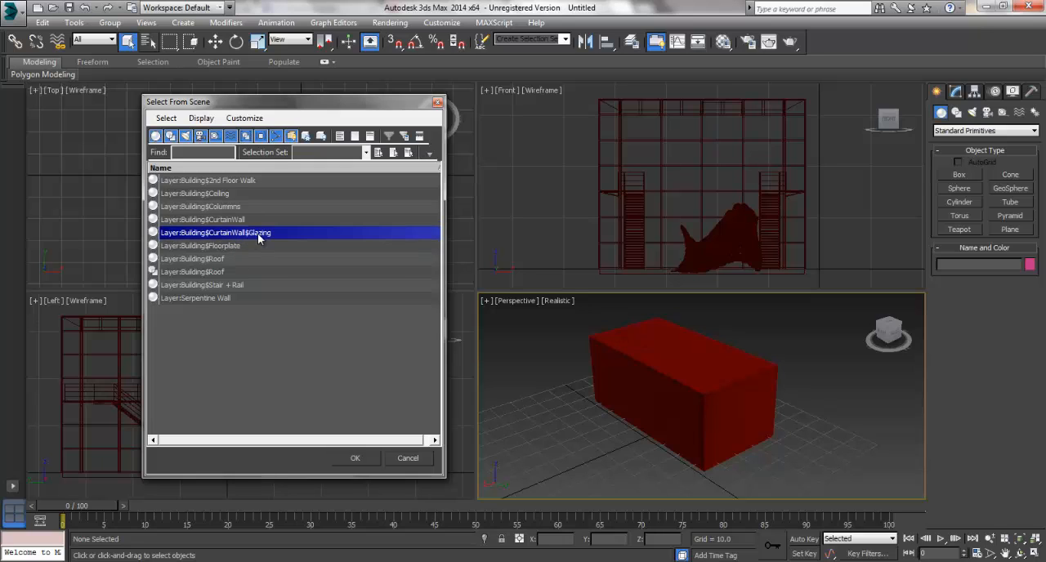
pyautogui.click(354, 457)
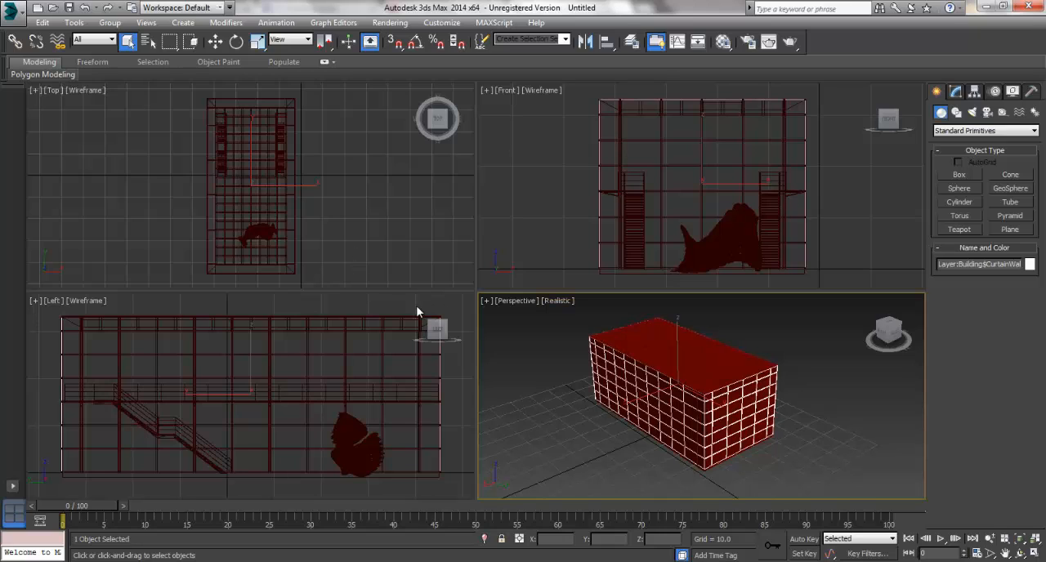
pyautogui.moveTo(373, 235)
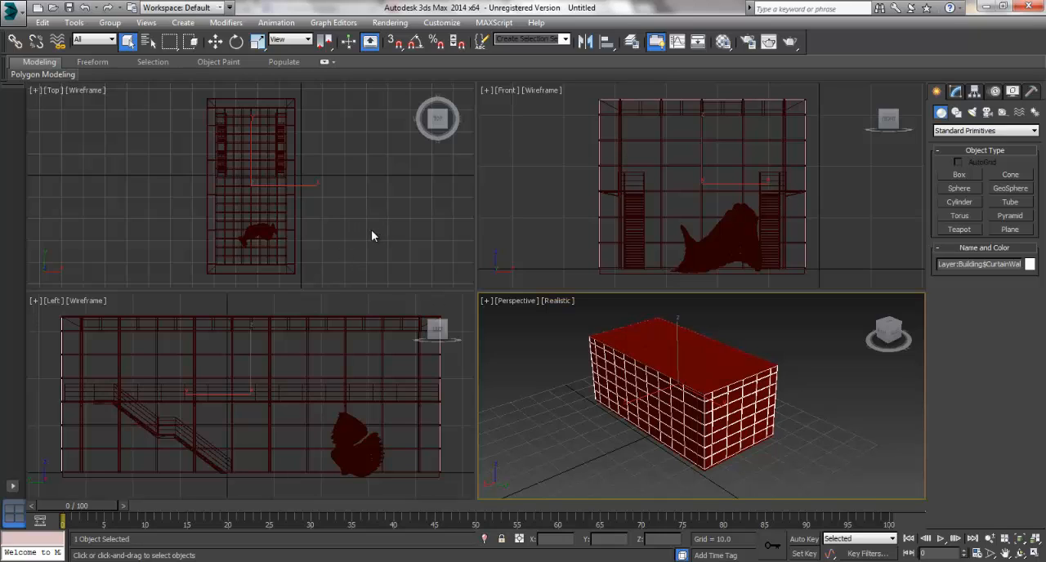
# - Clear the selection and move the perspective view in close to the building's frame and roof
pyautogui.click(480, 42)
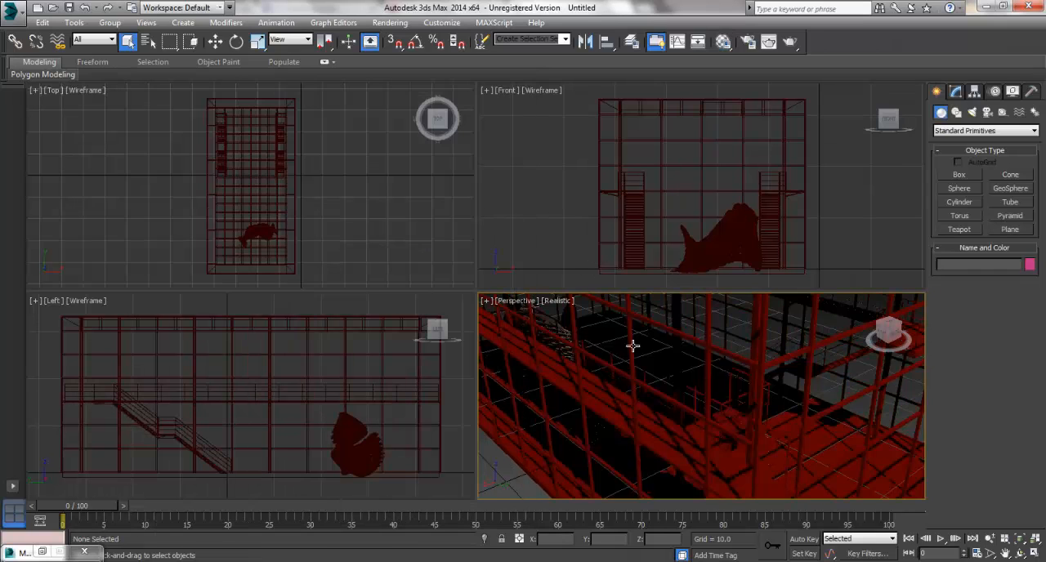
pyautogui.moveTo(760, 426)
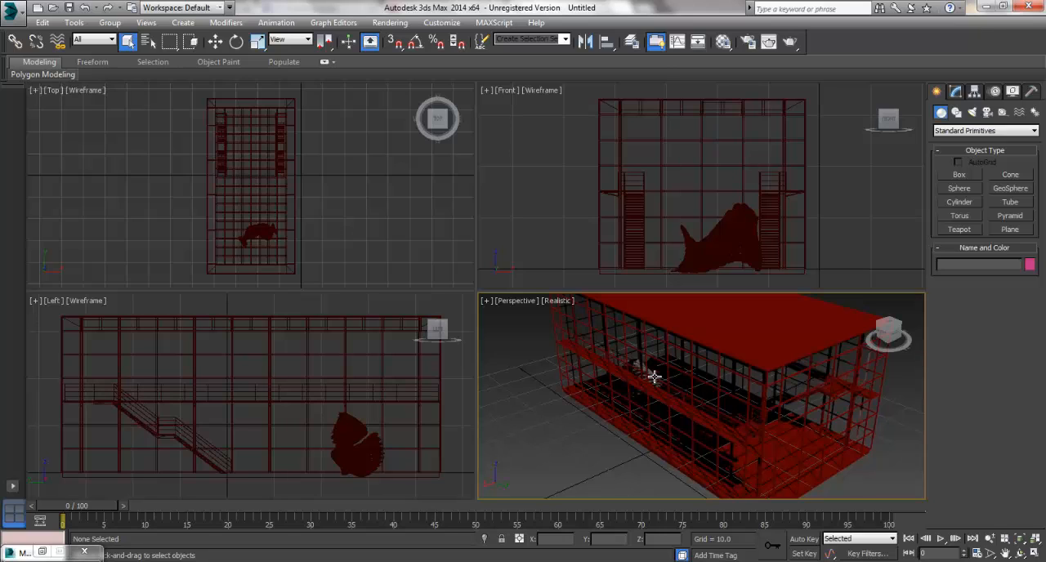
pyautogui.moveTo(709, 399)
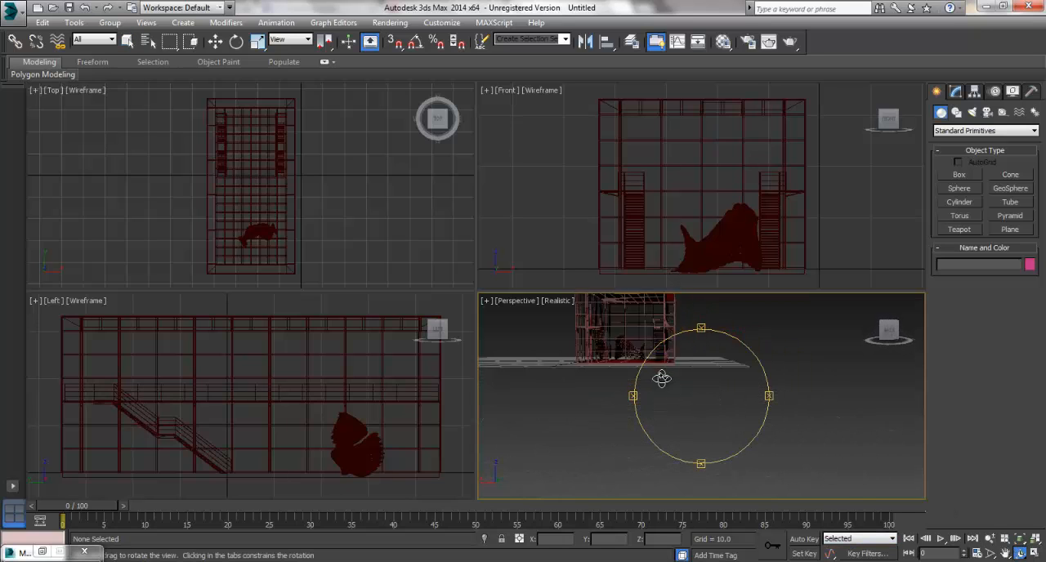
# - Orbit the perspective view inside the building to face the woven sculptural form
pyautogui.moveTo(662, 377); pyautogui.dragTo(702, 392)
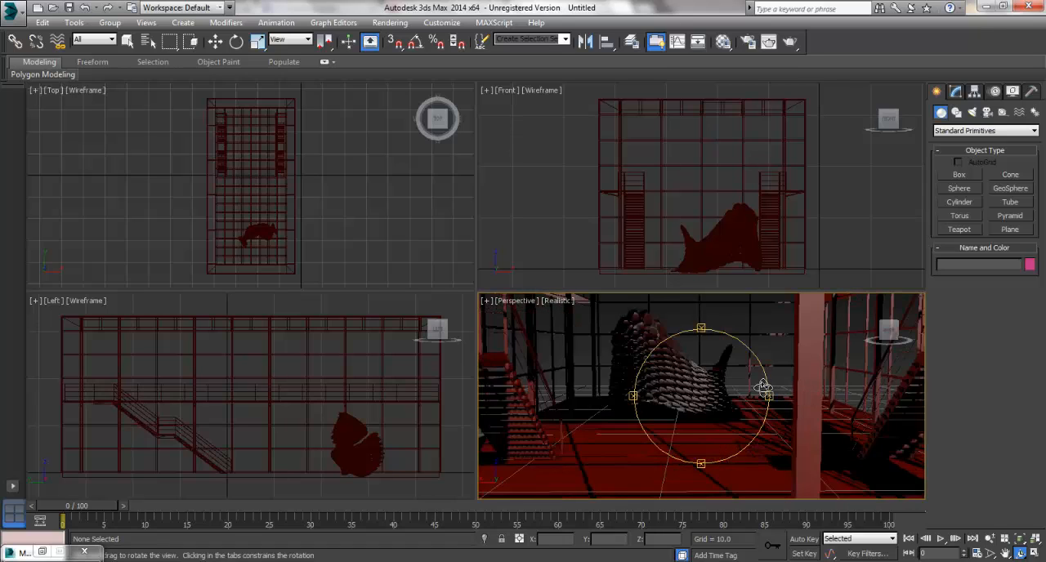
pyautogui.moveTo(765, 388); pyautogui.dragTo(753, 379)
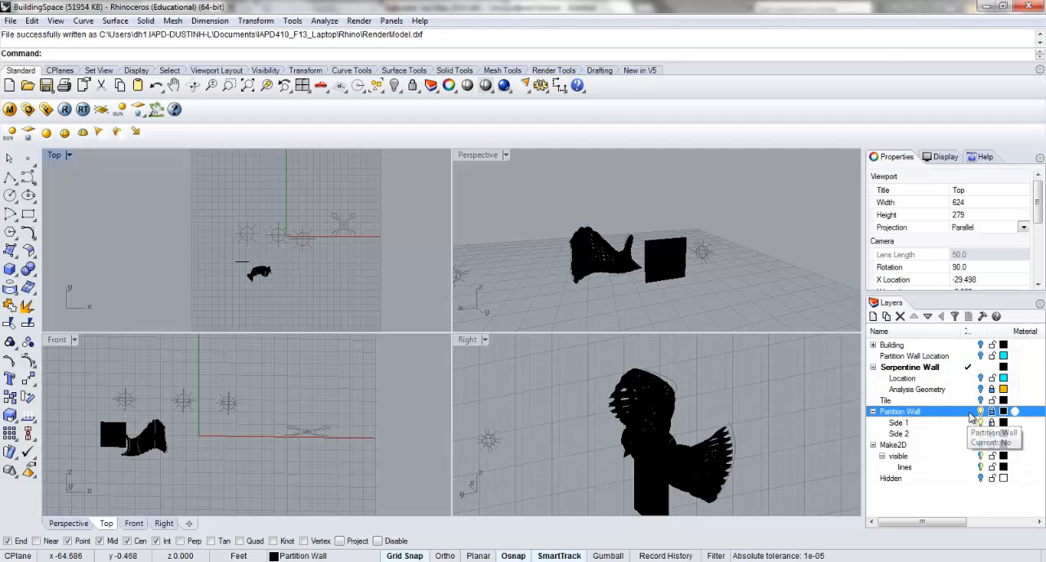
# - Make Partition Wall the current layer with its 200 meshes selected and maximize the perspective view
pyautogui.click(899, 367)
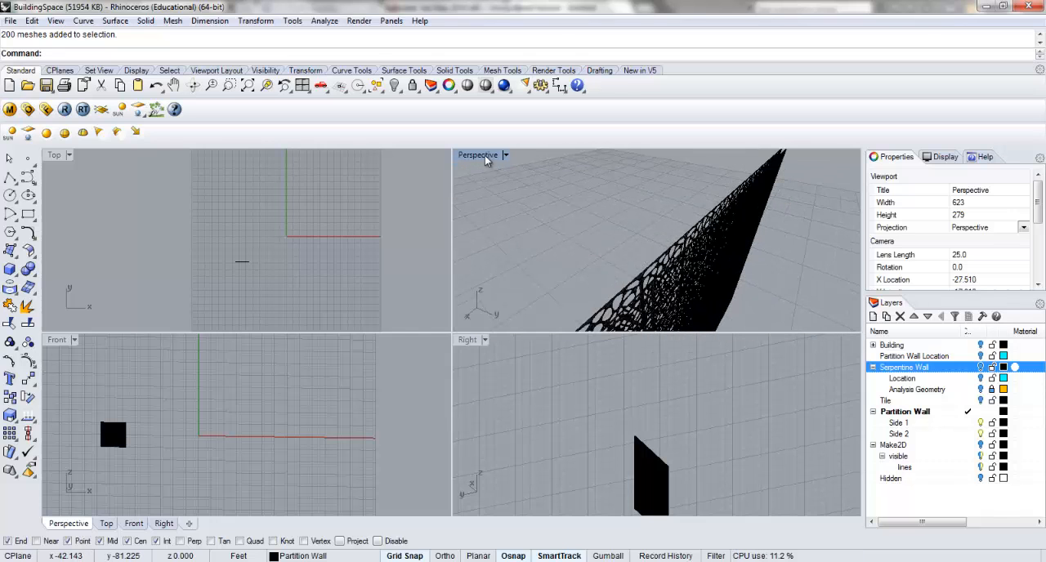
pyautogui.doubleClick(477, 156)
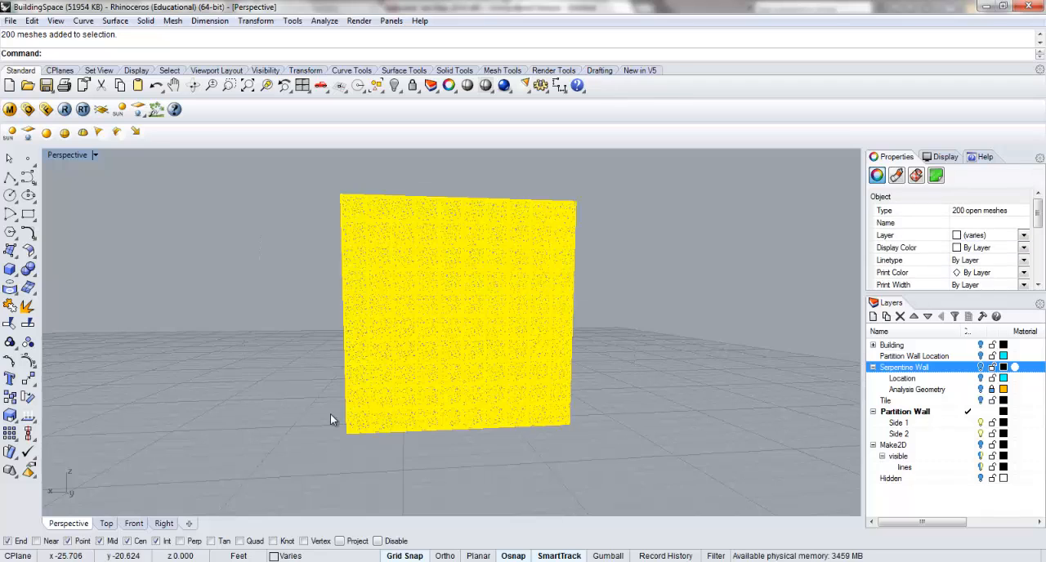
# - Export the selected partition wall meshes as PartitionMax.dxf with the 3D MAX export scheme
pyautogui.write('Export')
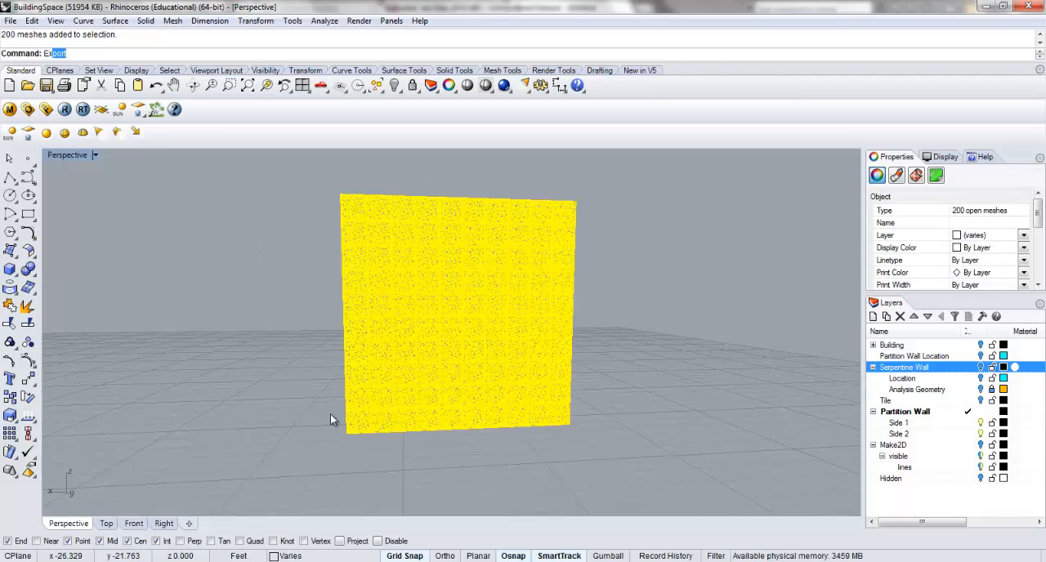
pyautogui.press('Enter')
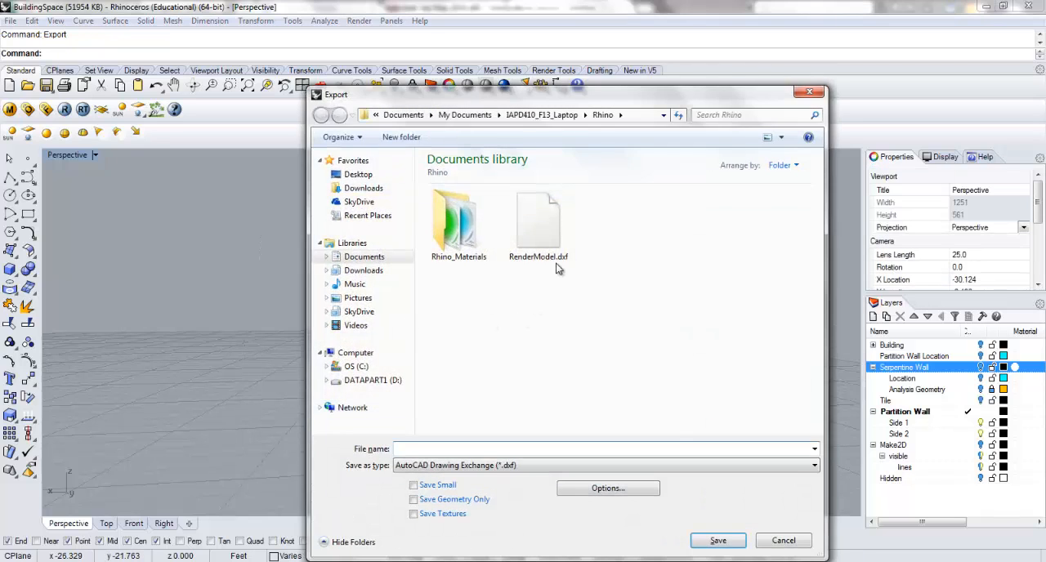
pyautogui.write('Partition4Max')
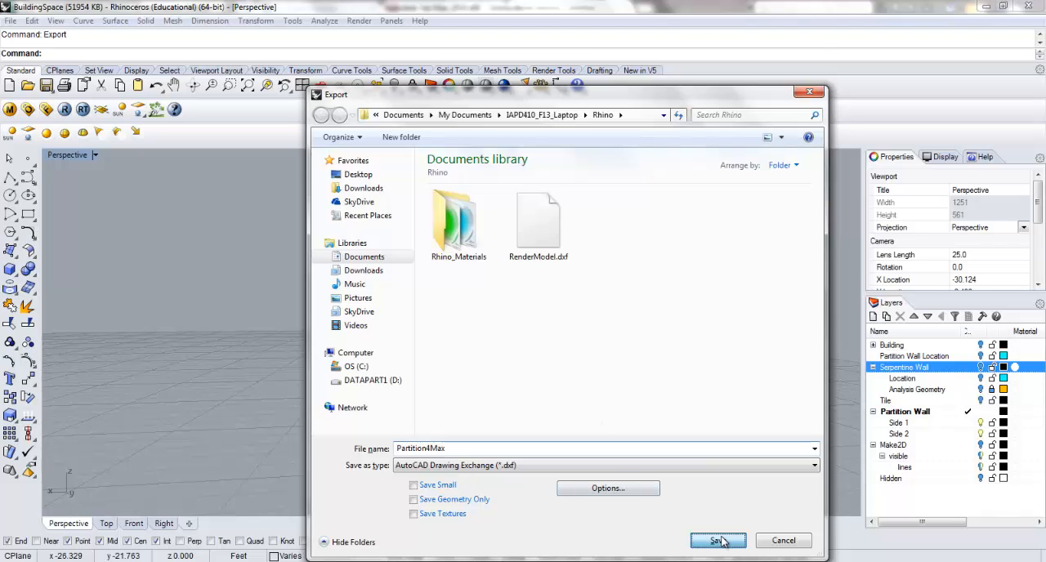
pyautogui.click(716, 539)
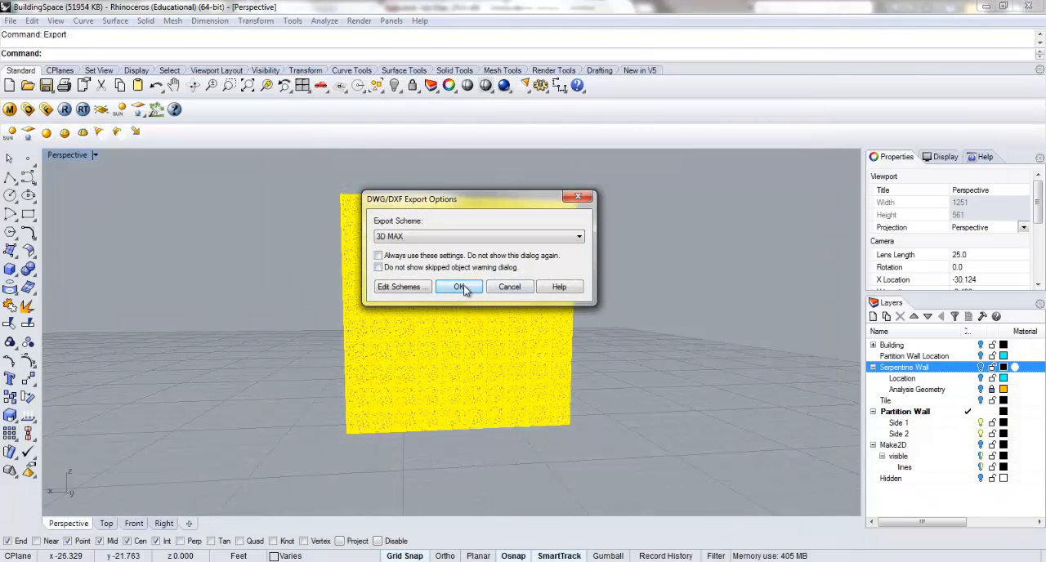
pyautogui.click(458, 286)
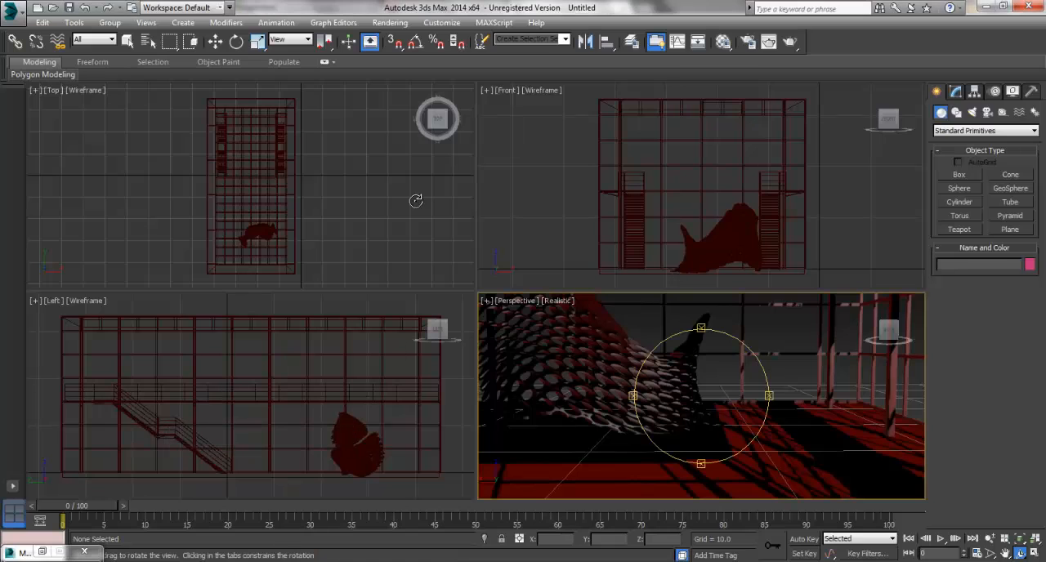
# - Start importing PartitionMax.dxf from the Application menu to reach the DWG/DXF import options
pyautogui.click(13, 7)
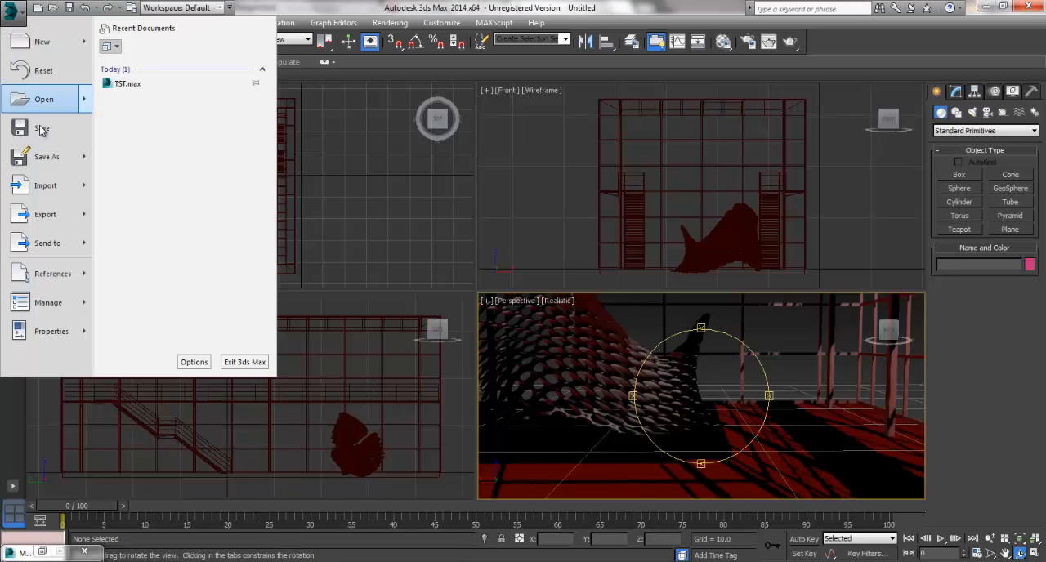
pyautogui.click(46, 184)
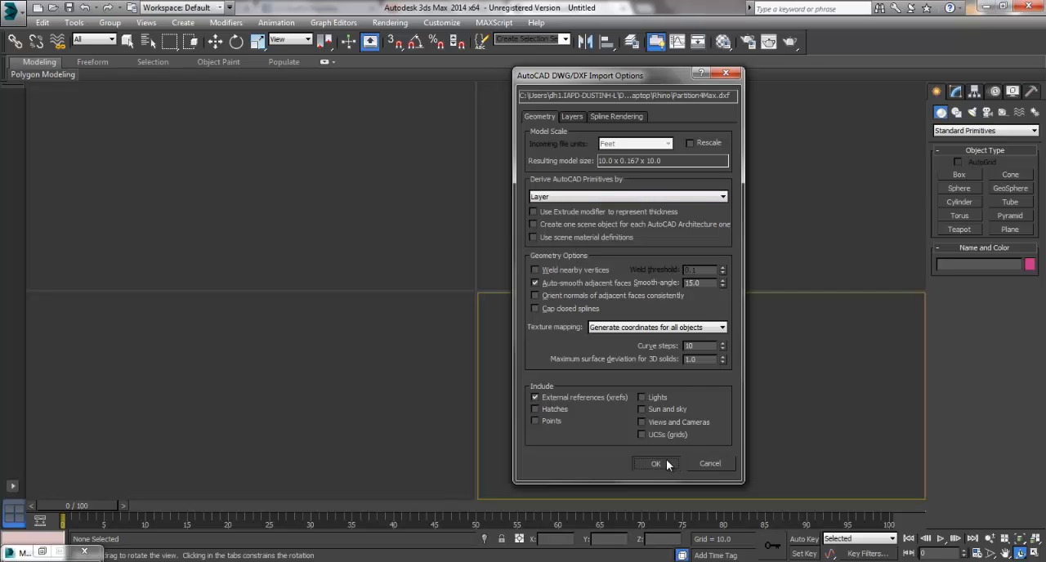
# - Accept the DXF import options so the partition wall lands beside the woven sculpture
pyautogui.click(653, 464)
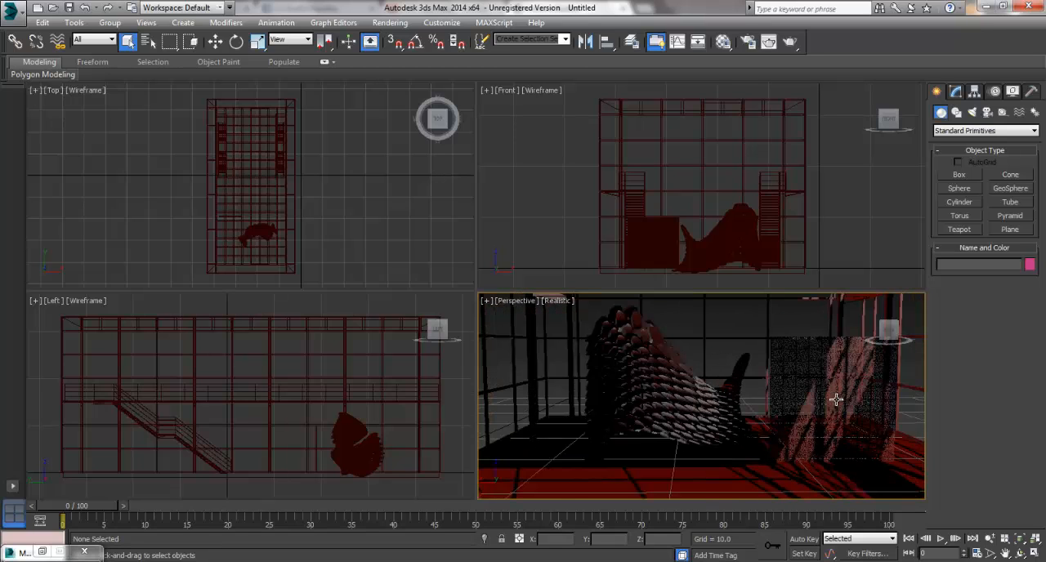
pyautogui.moveTo(781, 415)
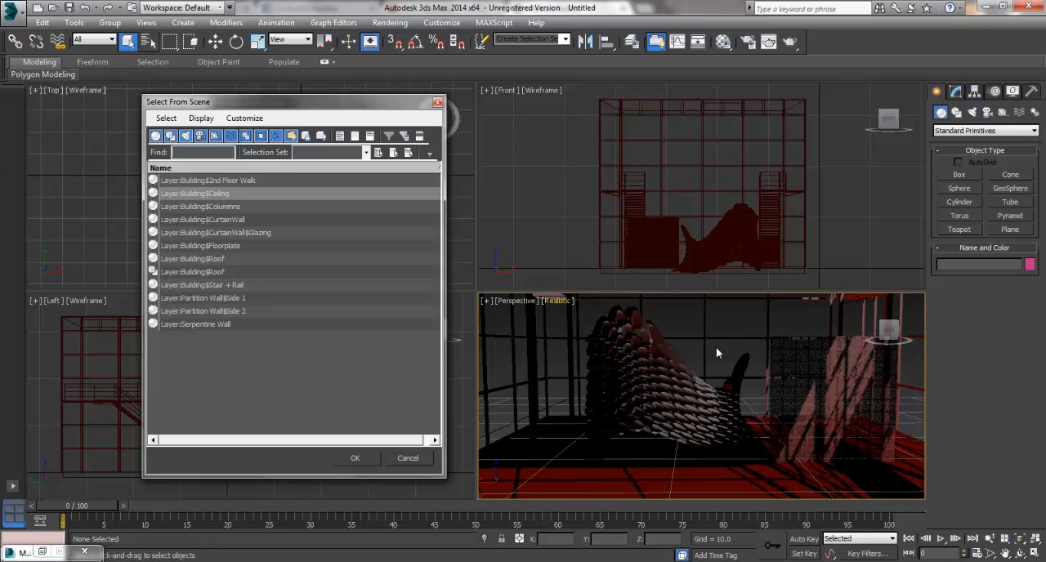
# - Check the Partition Wall objects by name, then select one wall side in the Front viewport
pyautogui.click(202, 310)
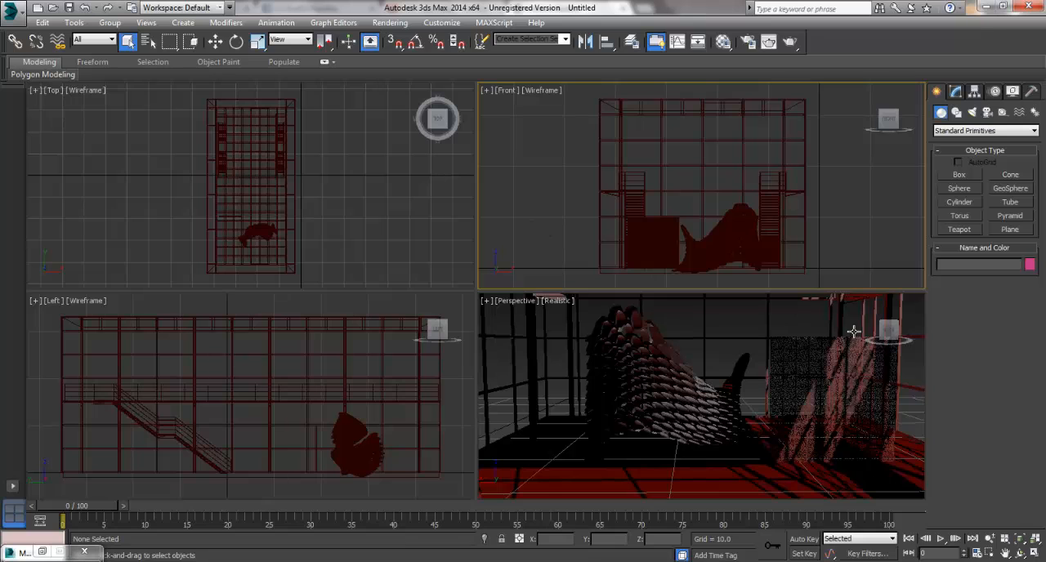
pyautogui.click(833, 384)
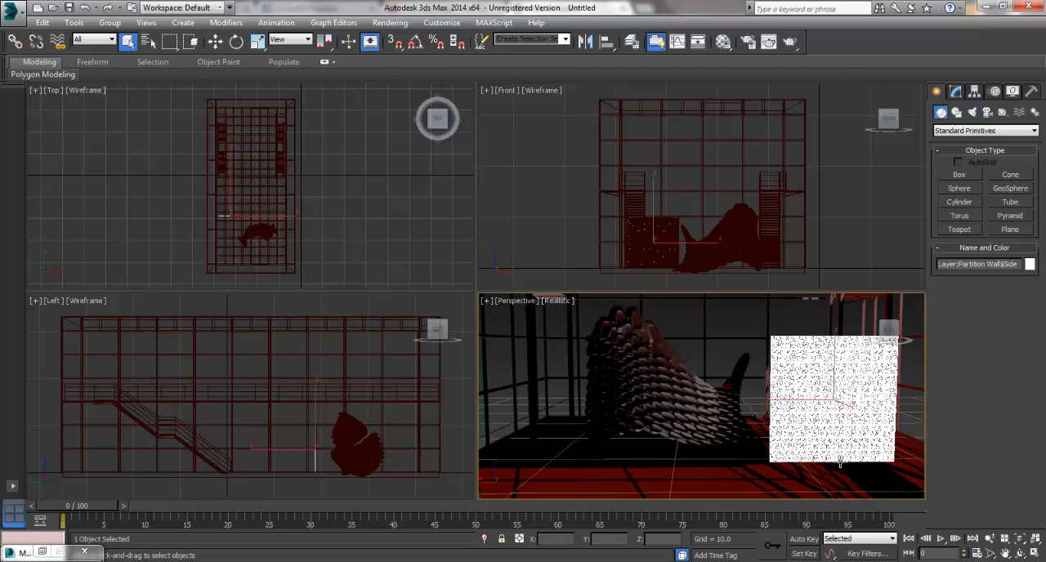
pyautogui.moveTo(705, 359)
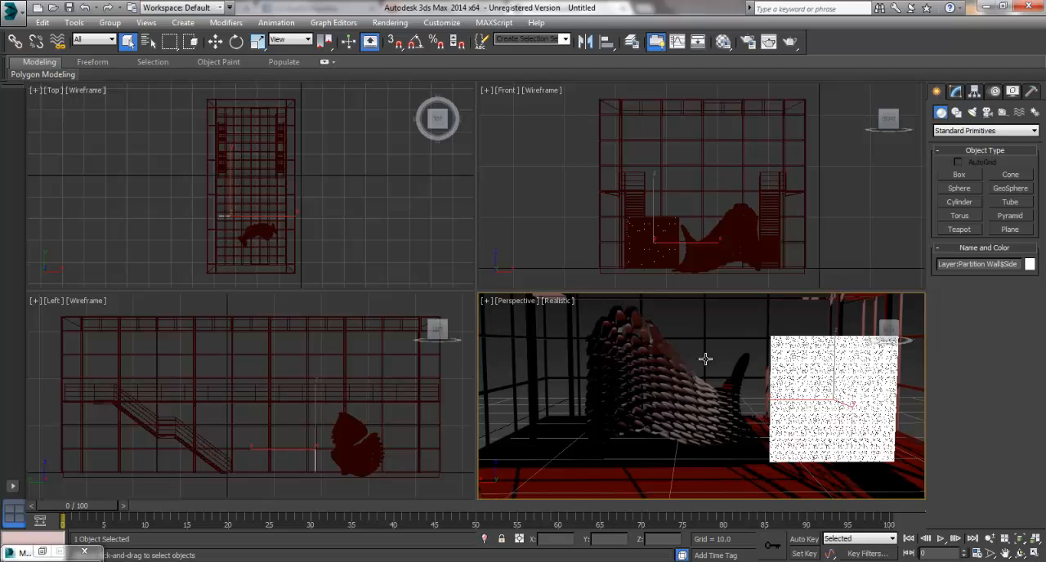